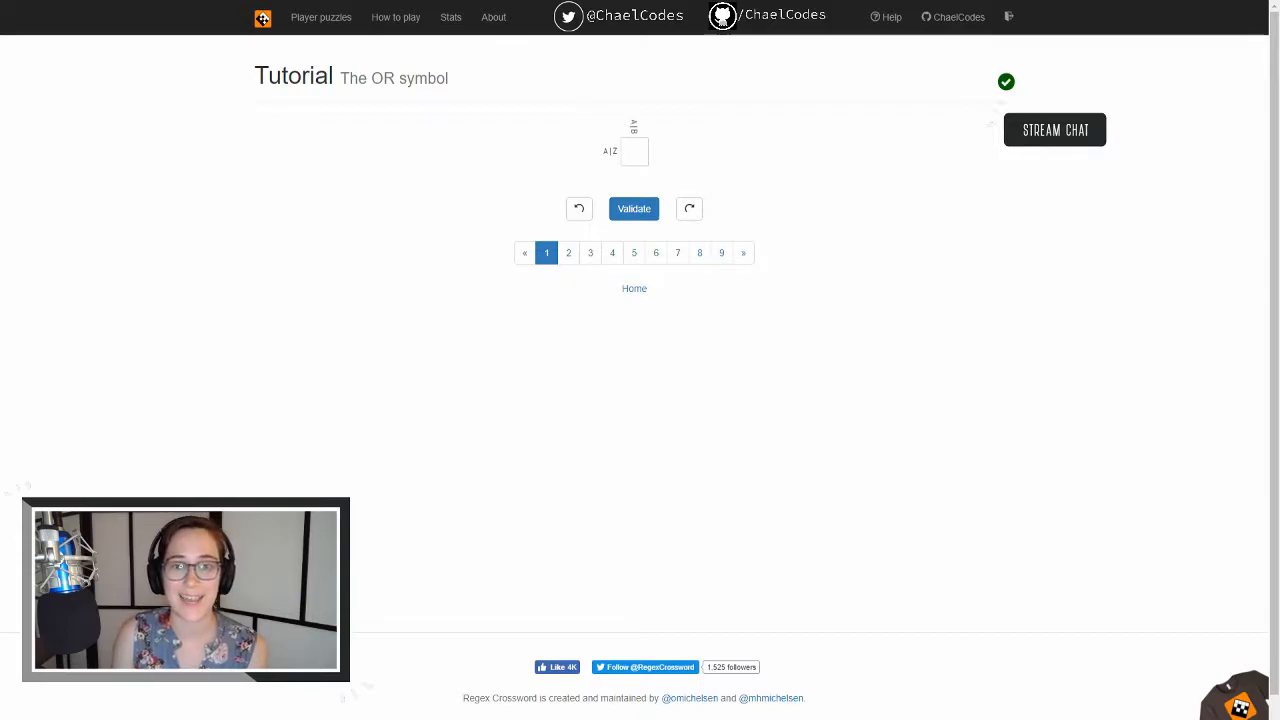
Step: Answer The OR symbol puzzle's single square with A and validate it
{"action": "left_click", "coordinate": [634, 151]}
{"action": "type", "text": "A"}
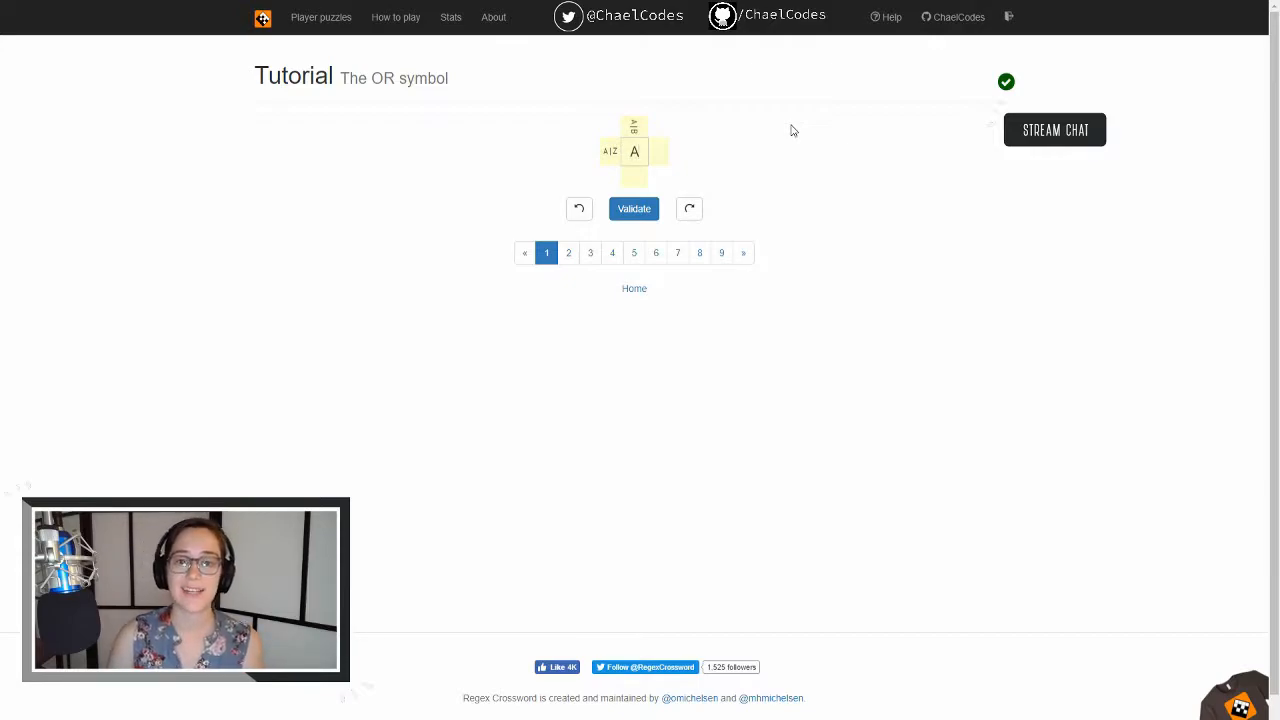
{"action": "left_click", "coordinate": [633, 208]}
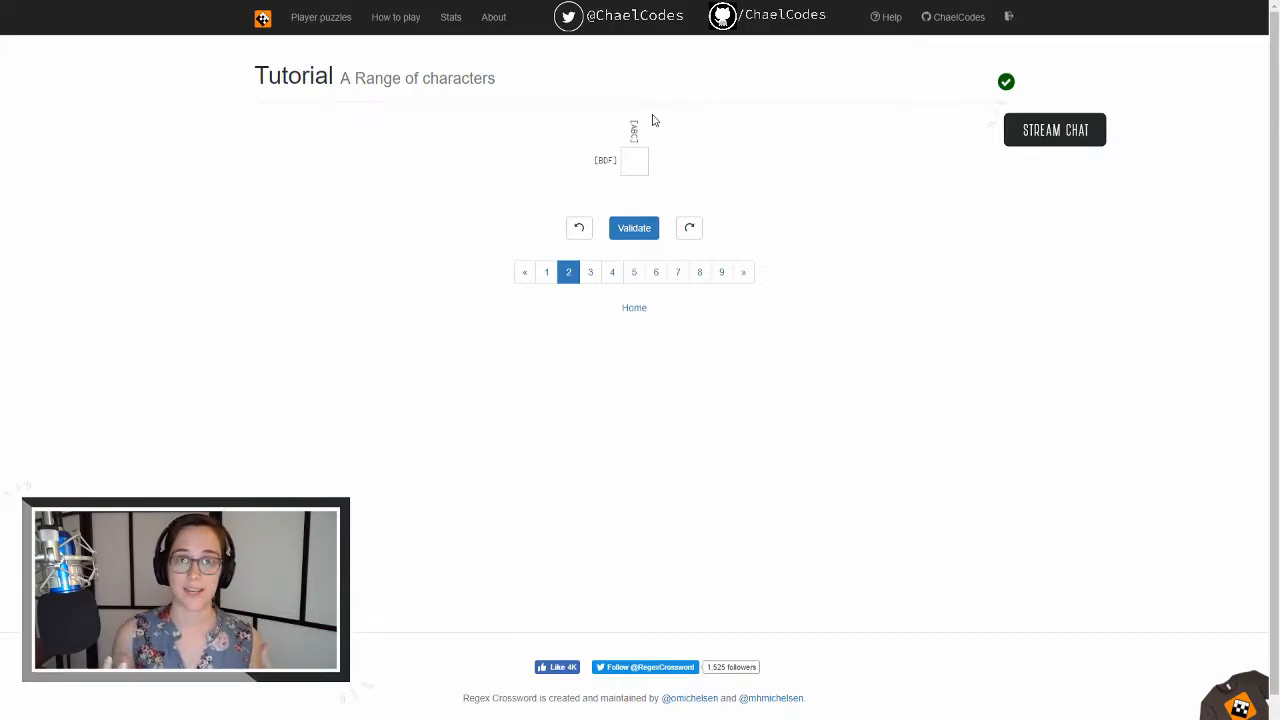
{"action": "mouse_move", "coordinate": [649, 188]}
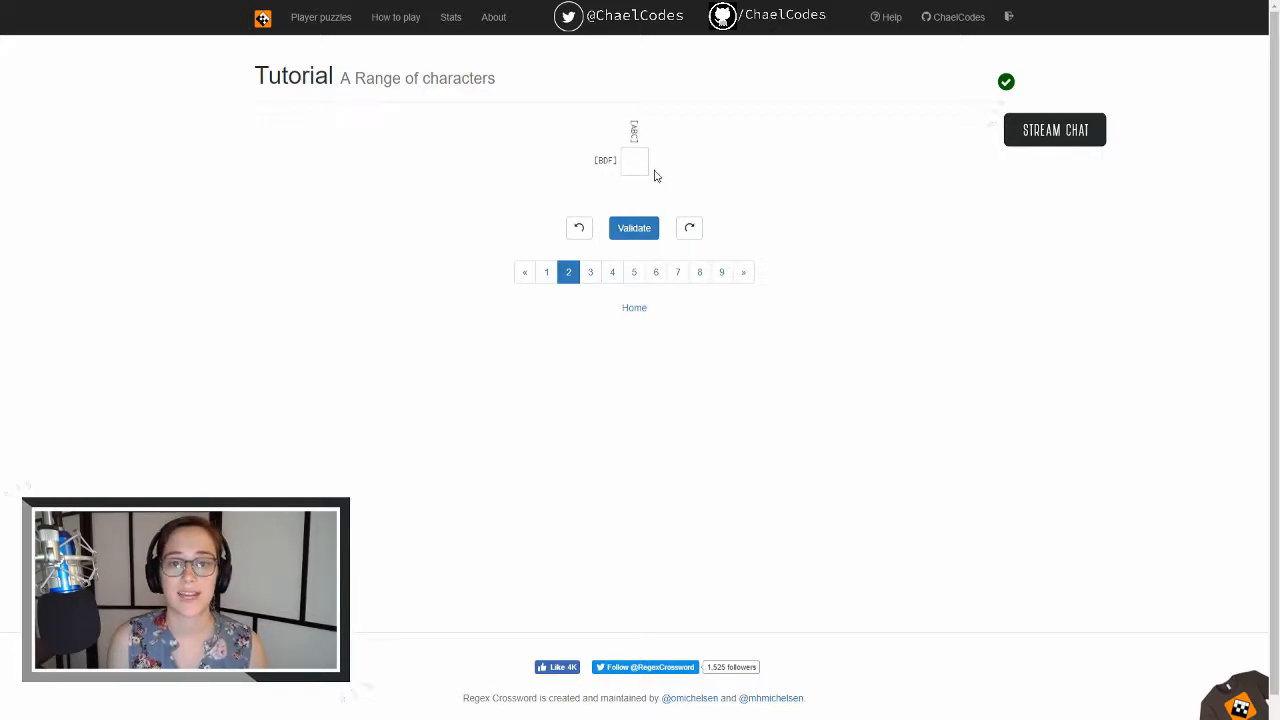
{"action": "mouse_move", "coordinate": [727, 177]}
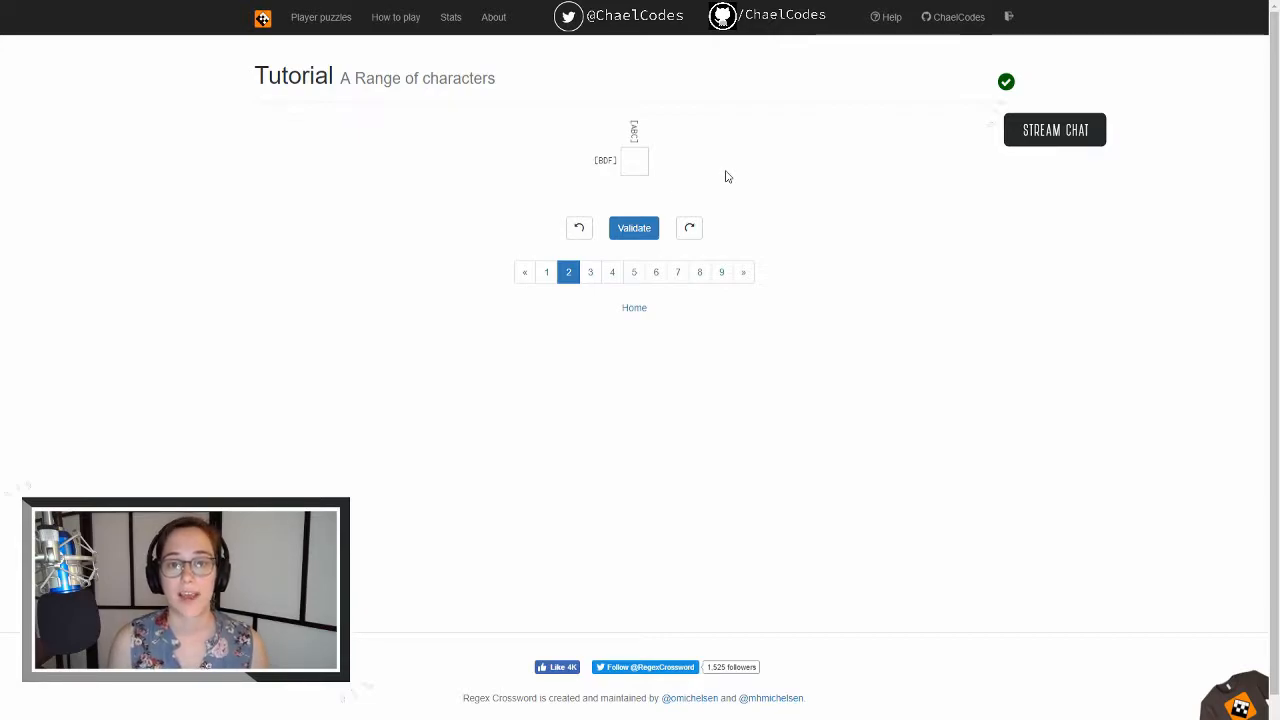
Step: Enter B in the A Range of characters puzzle's square and validate it
{"action": "left_click", "coordinate": [634, 161]}
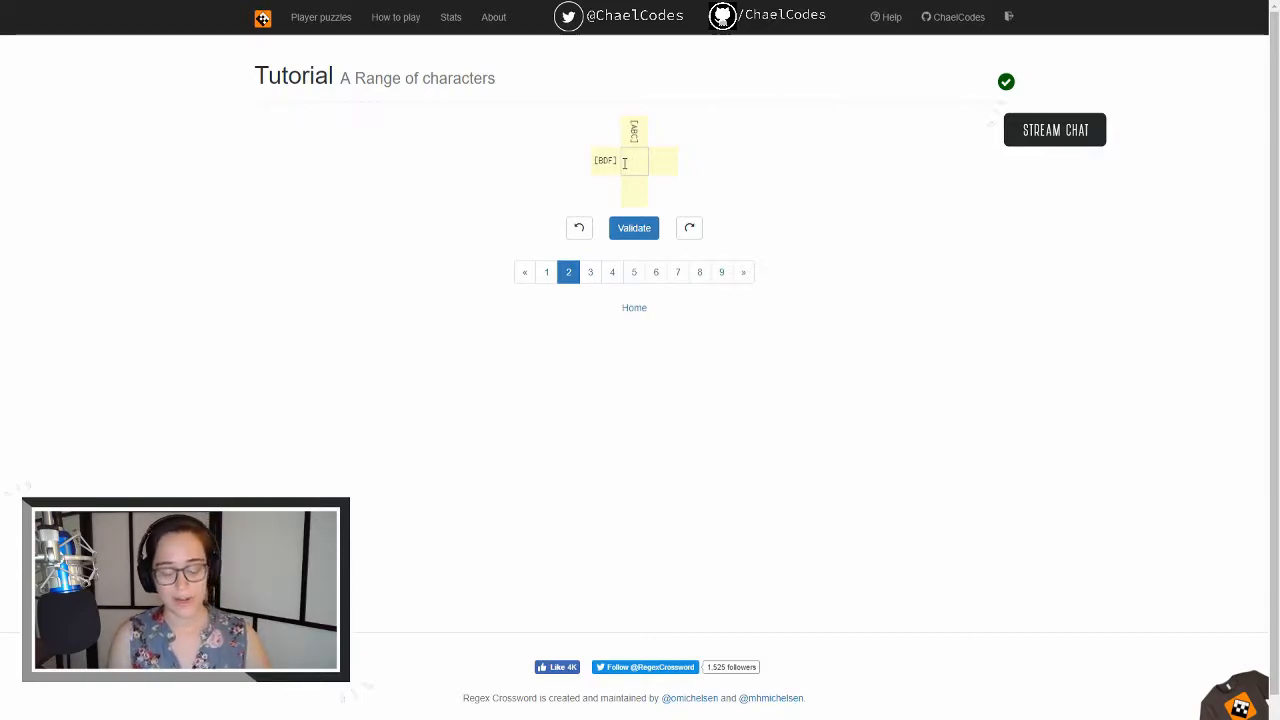
{"action": "type", "text": "B"}
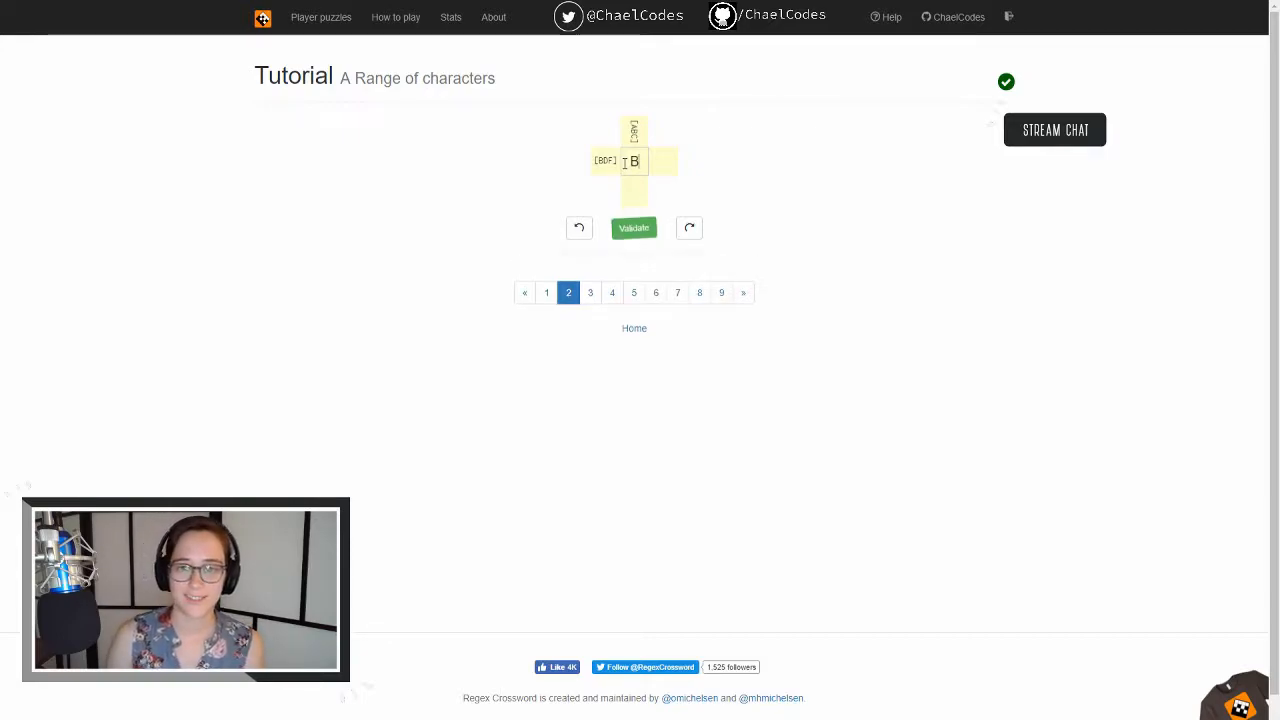
{"action": "left_click", "coordinate": [634, 227]}
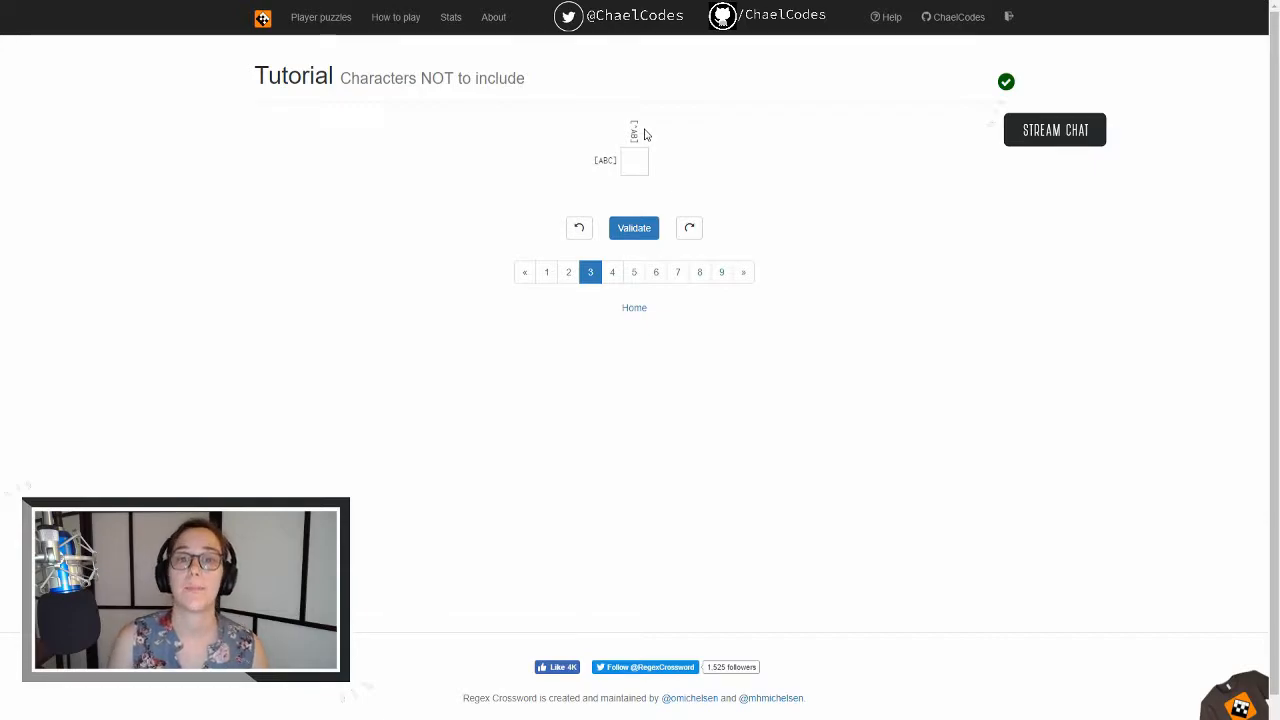
{"action": "mouse_move", "coordinate": [590, 168]}
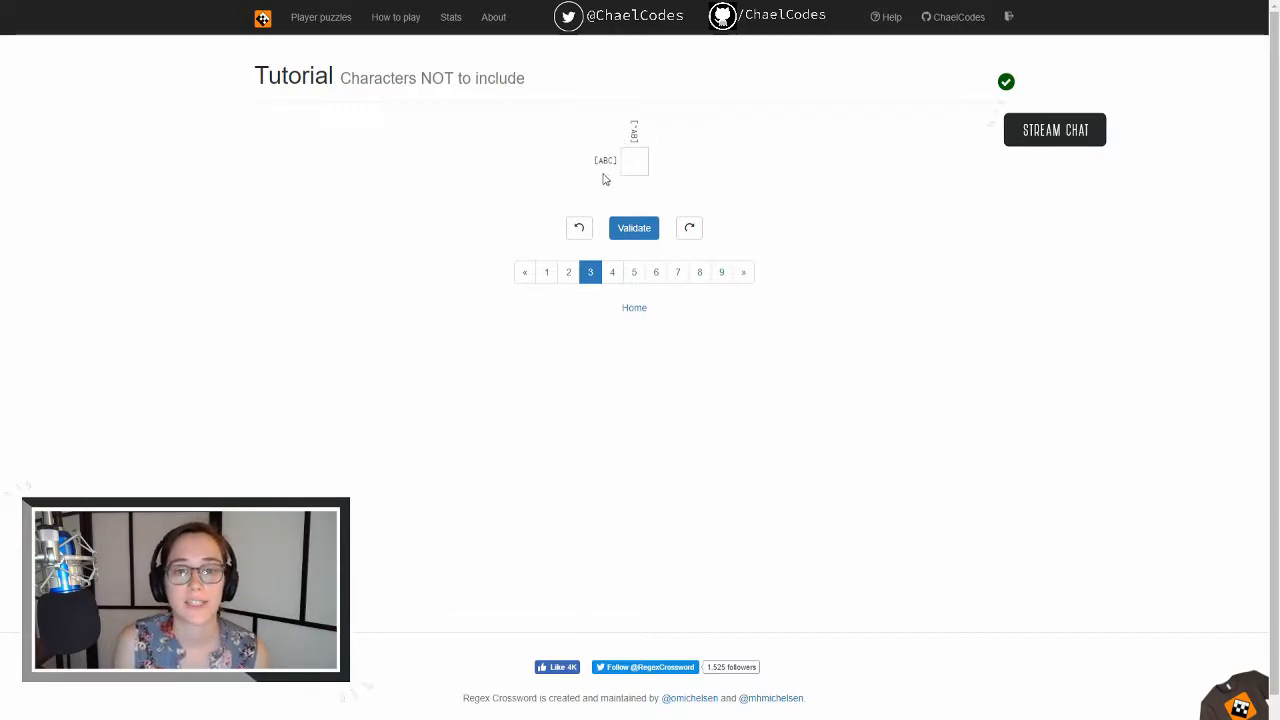
{"action": "mouse_move", "coordinate": [613, 178]}
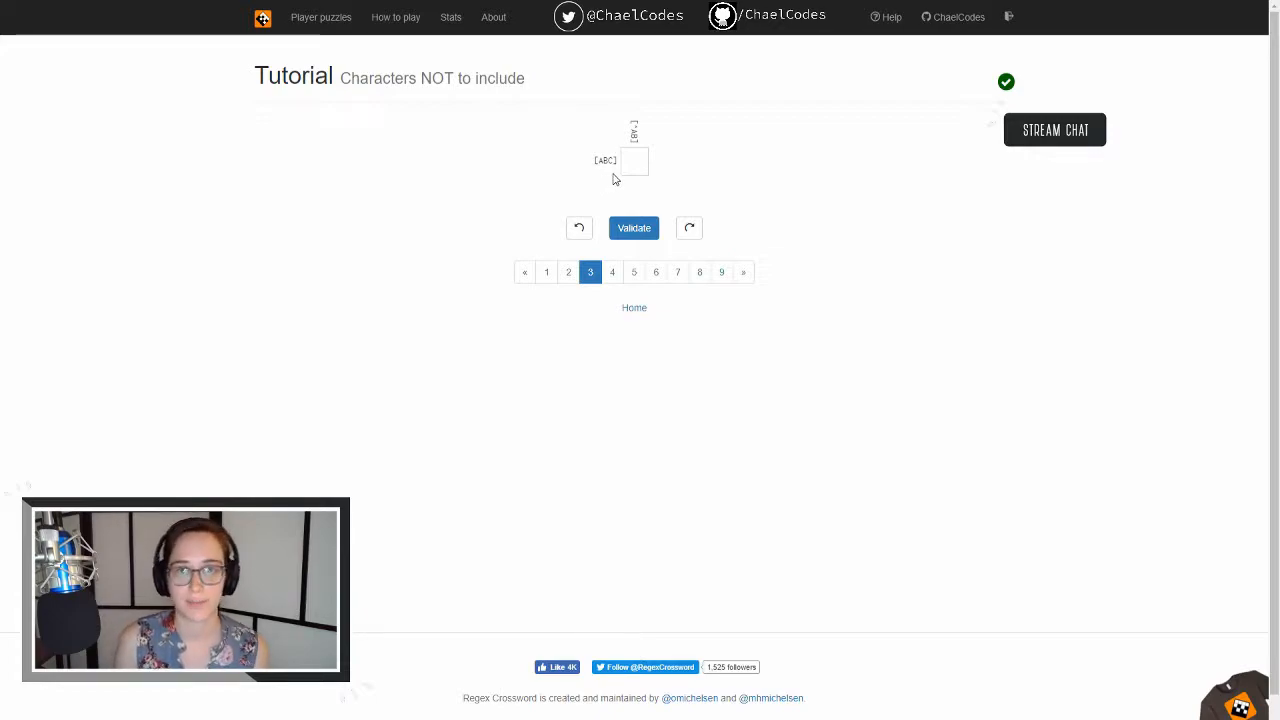
Step: Fill the Characters NOT to include square with an allowed letter from [ABC]
{"action": "left_click", "coordinate": [635, 161]}
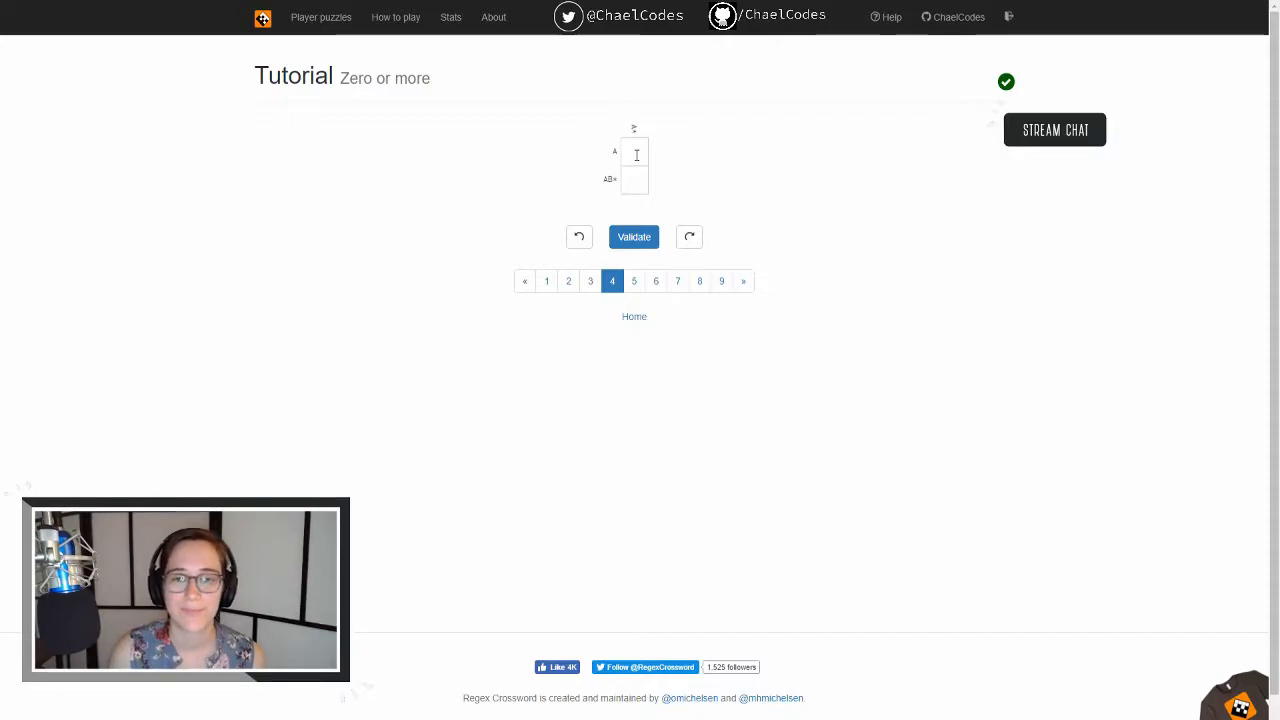
{"action": "mouse_move", "coordinate": [668, 153]}
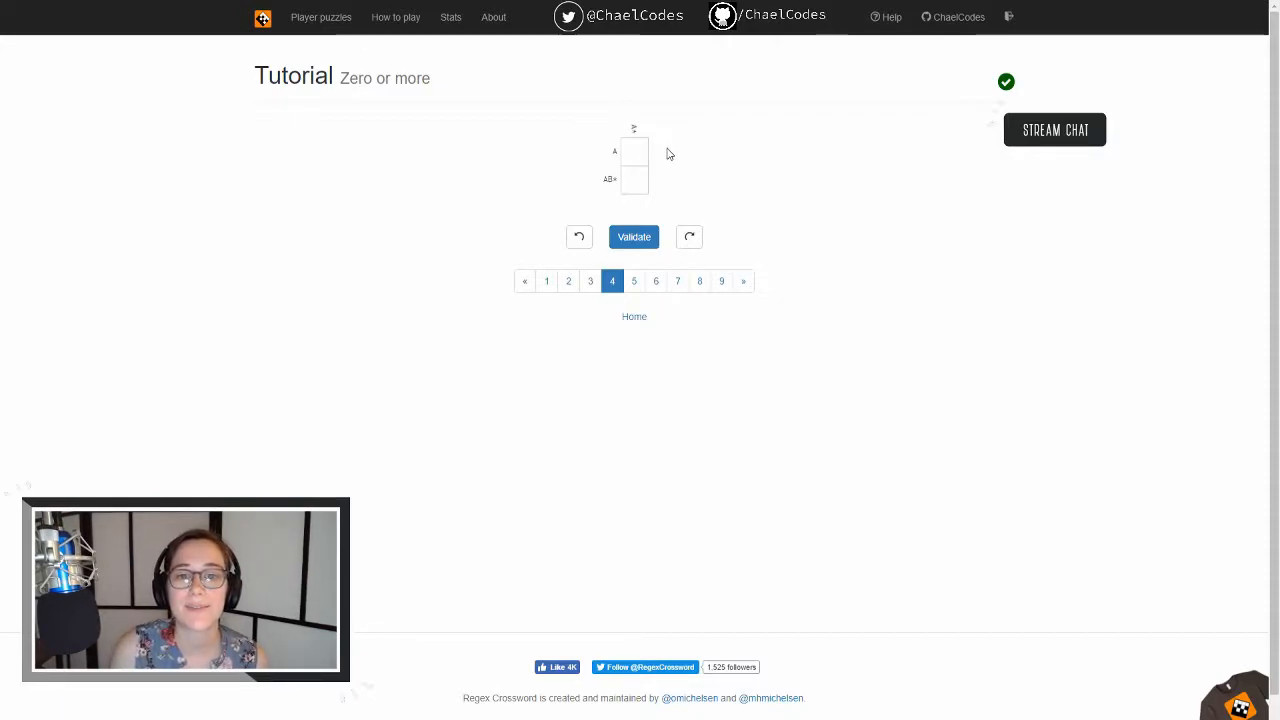
{"action": "mouse_move", "coordinate": [645, 144]}
{"action": "type", "text": "A"}
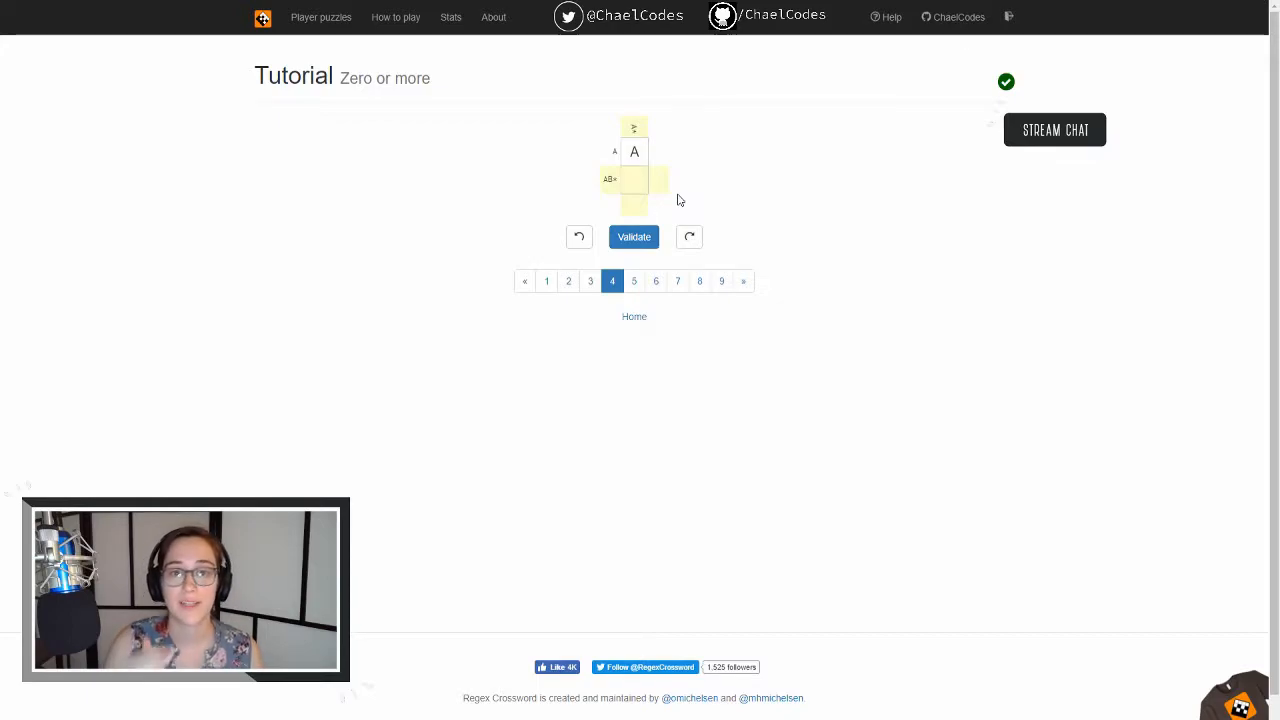
Step: Enter A in the Zero or more puzzle's lower square, validate, and confirm the solution
{"action": "left_click", "coordinate": [634, 181]}
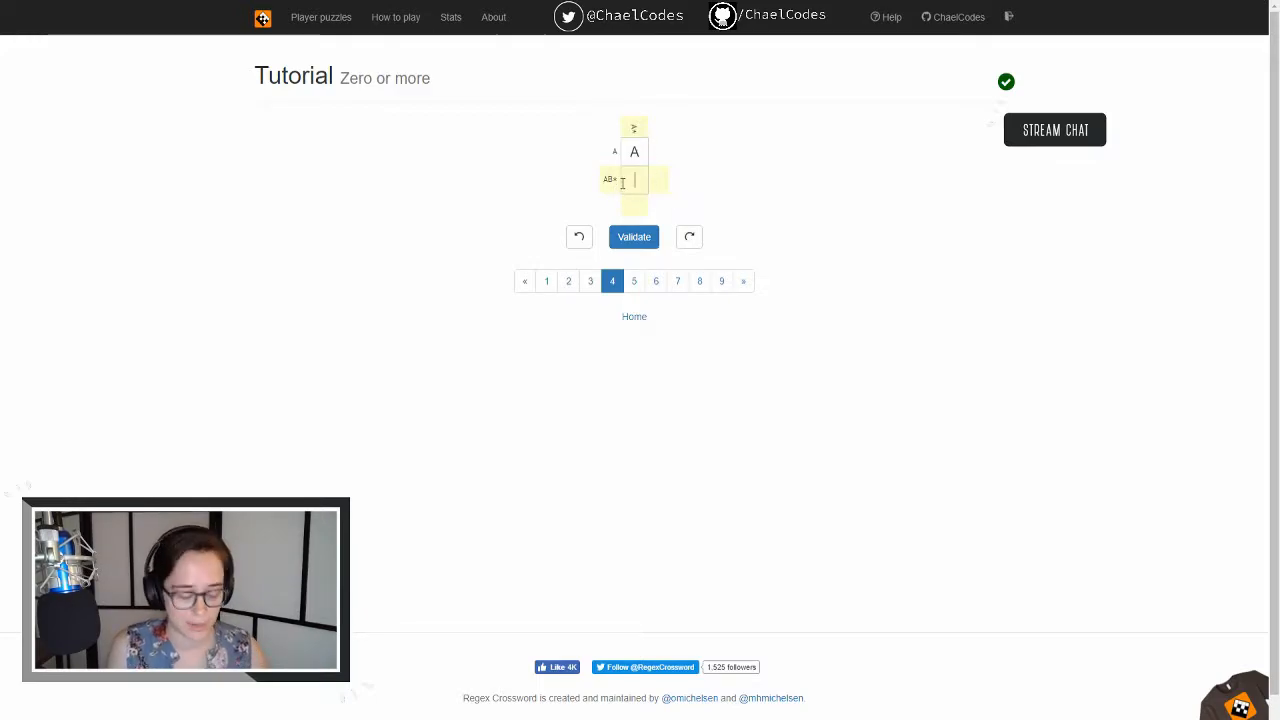
{"action": "type", "text": "A"}
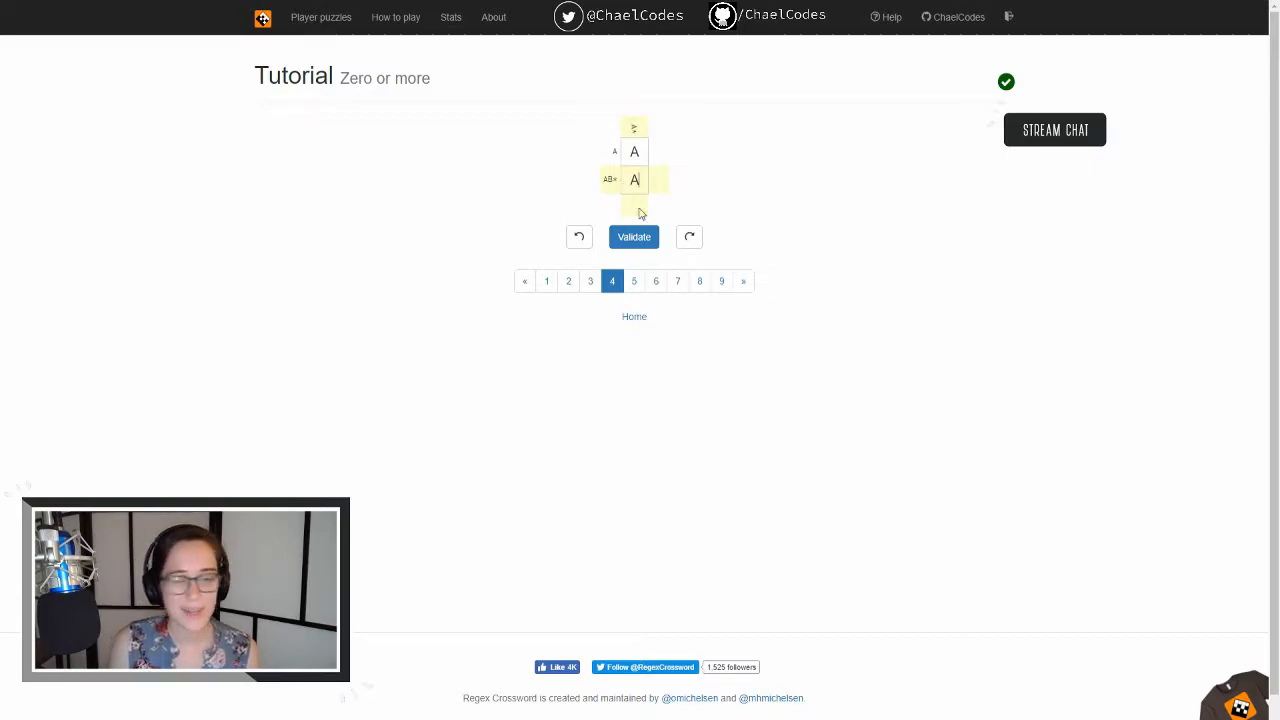
{"action": "left_click", "coordinate": [634, 237]}
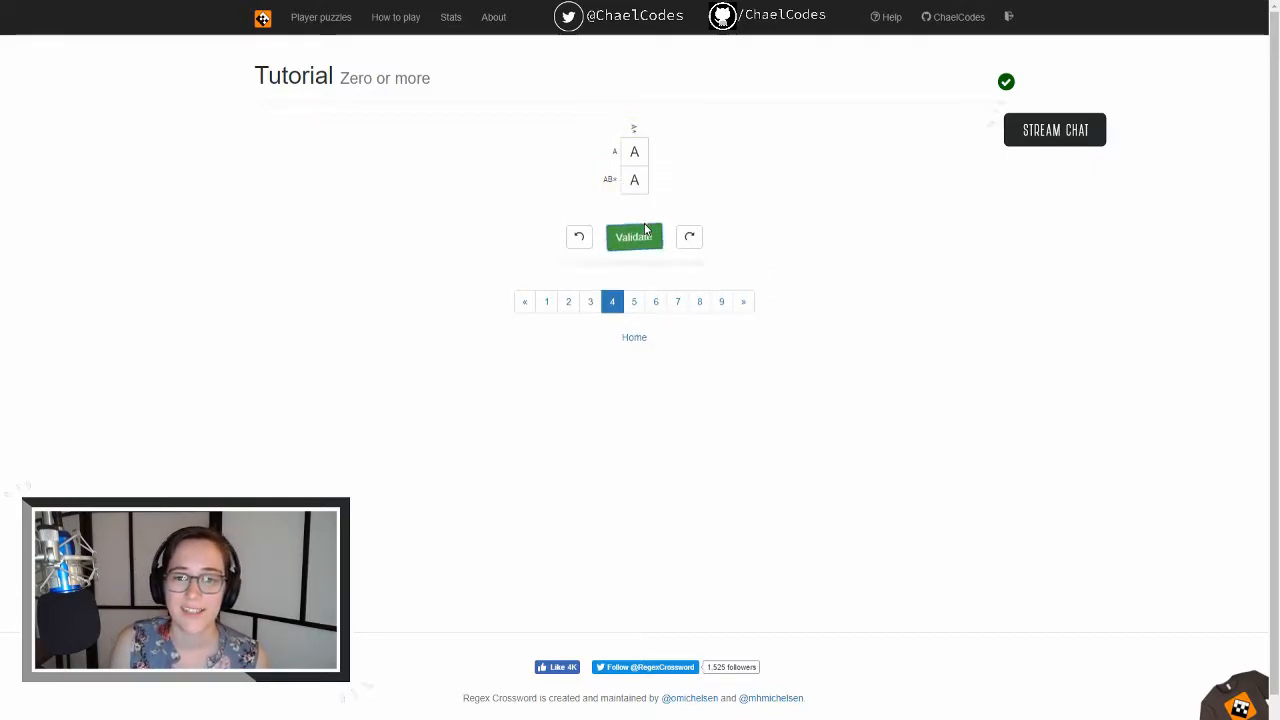
{"action": "left_click", "coordinate": [633, 237]}
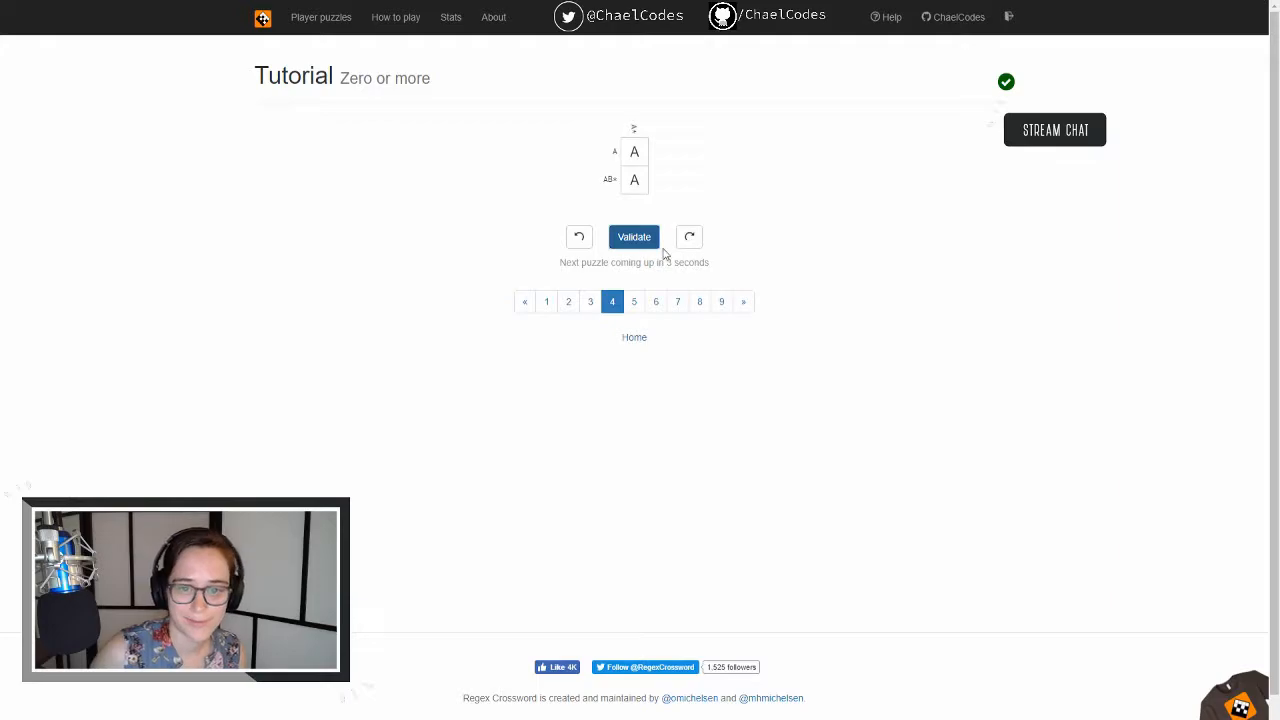
{"action": "mouse_move", "coordinate": [735, 228]}
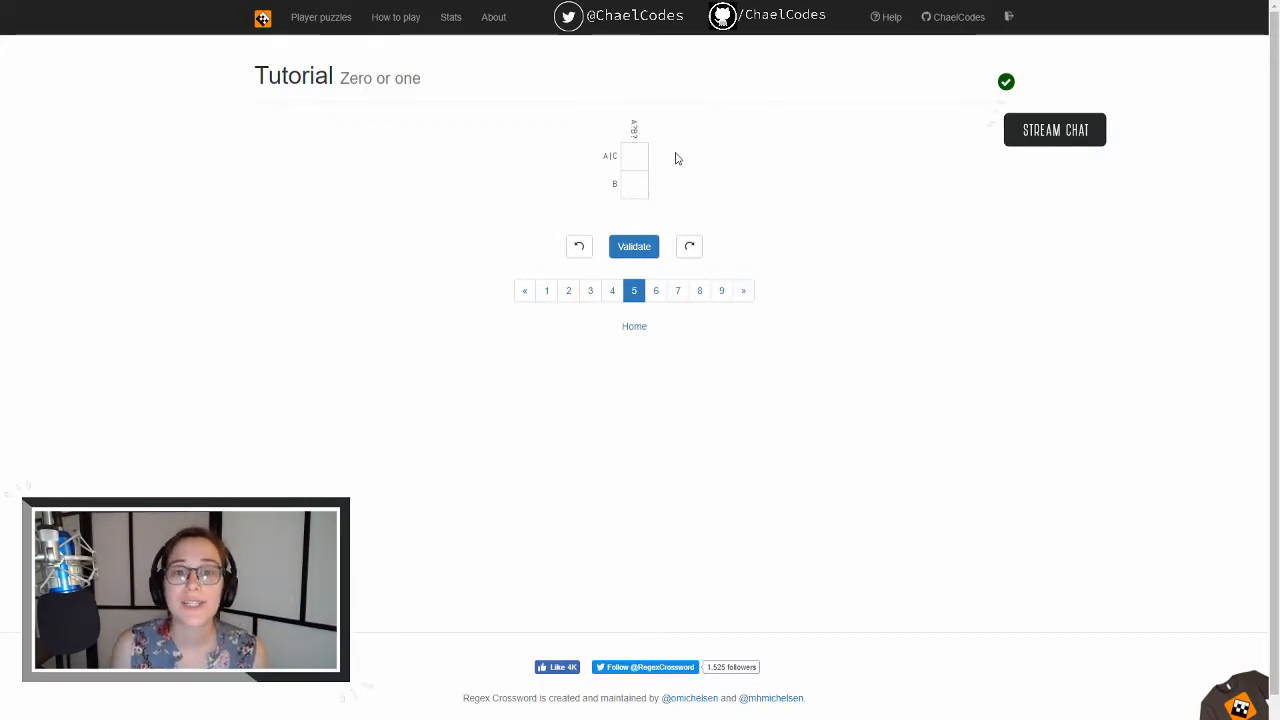
{"action": "mouse_move", "coordinate": [697, 143]}
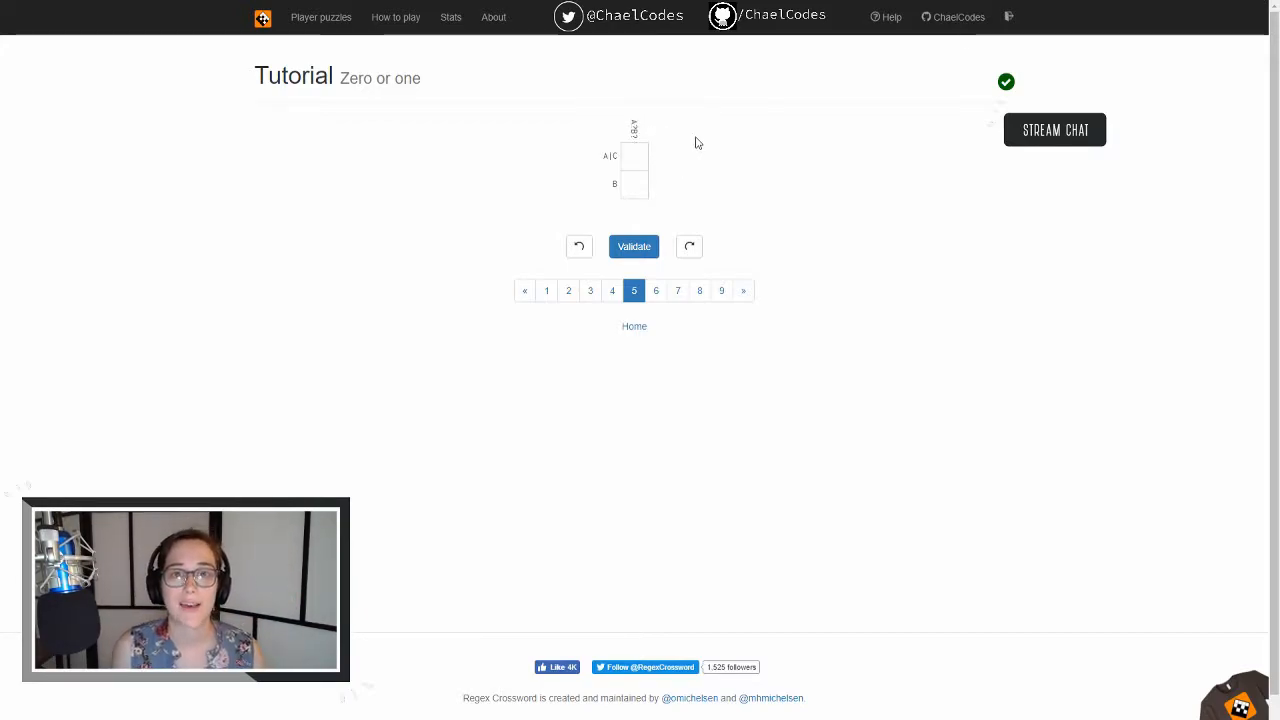
{"action": "mouse_move", "coordinate": [668, 142]}
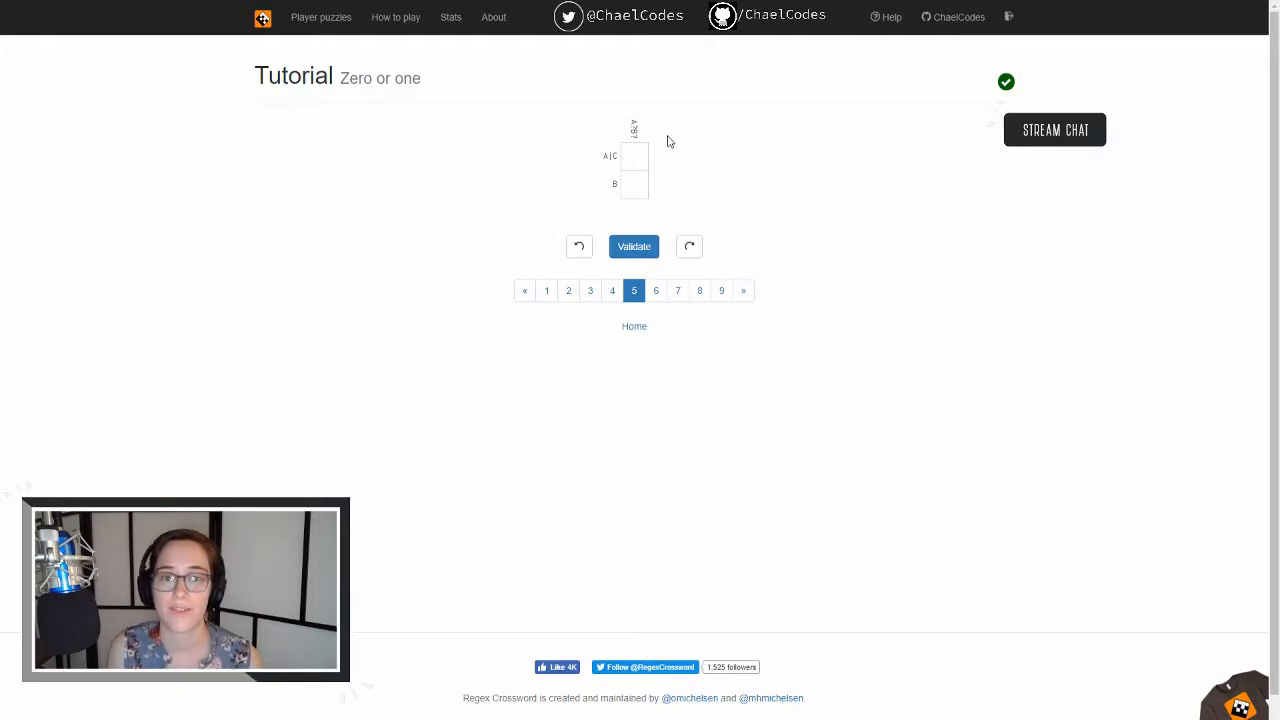
Step: Enter A over B in the Zero or one grid and submit the answer
{"action": "left_click", "coordinate": [635, 183]}
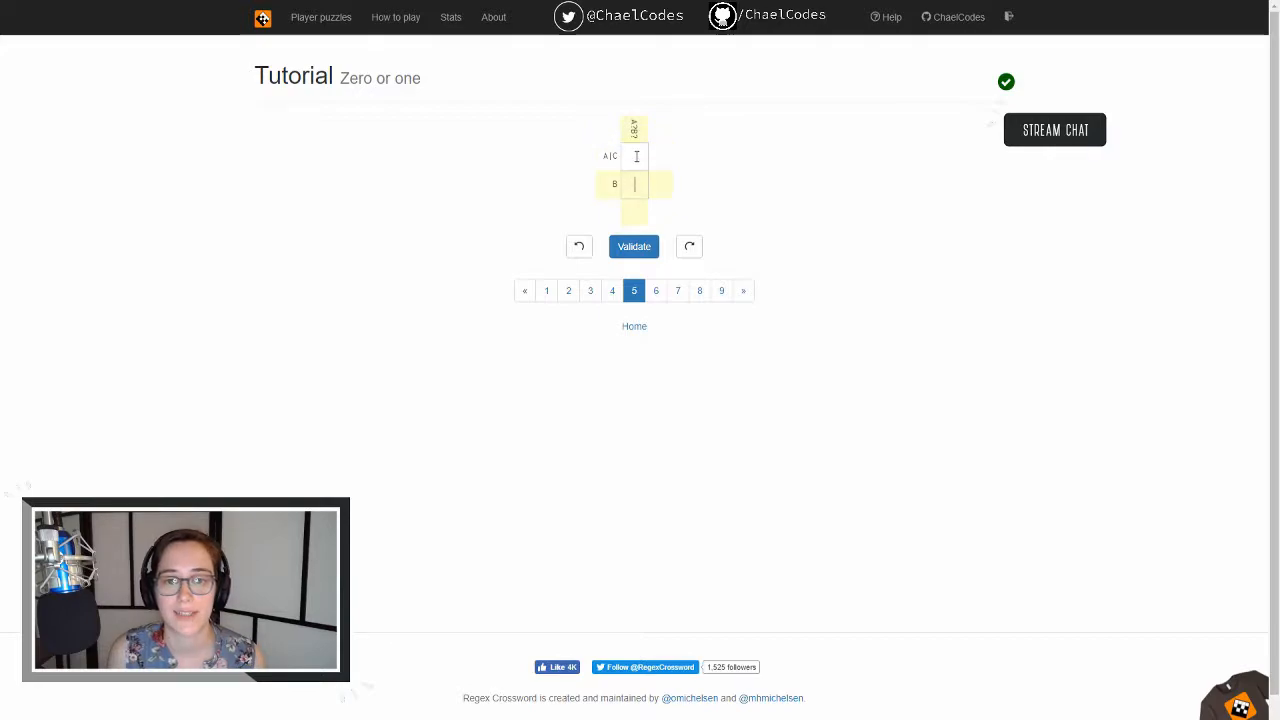
{"action": "type", "text": "A"}
{"action": "type", "text": "B"}
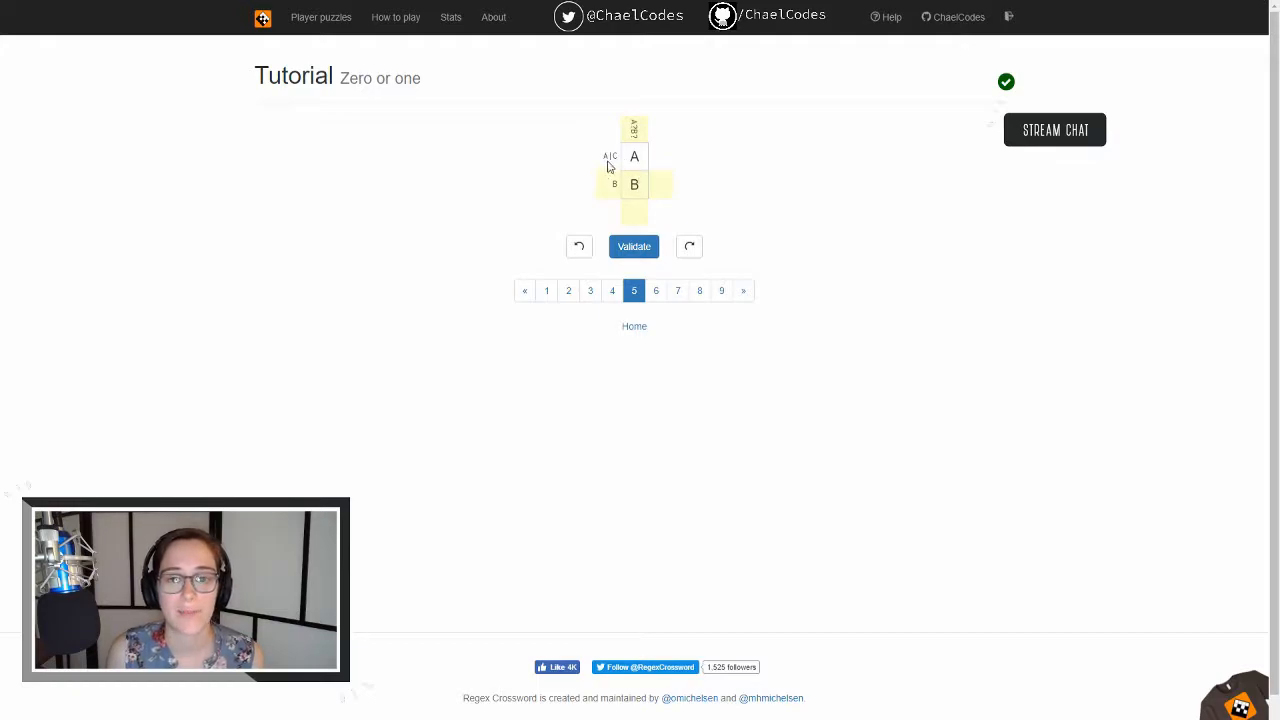
{"action": "mouse_move", "coordinate": [648, 177]}
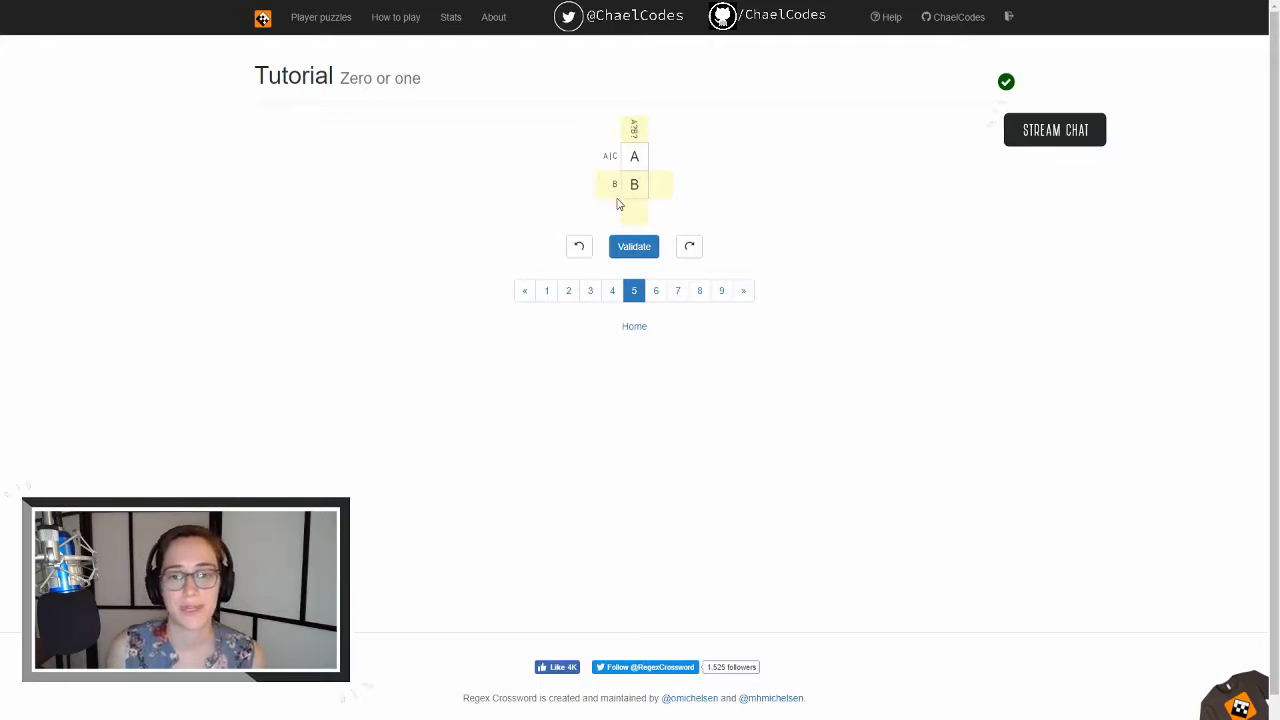
{"action": "left_click", "coordinate": [633, 246]}
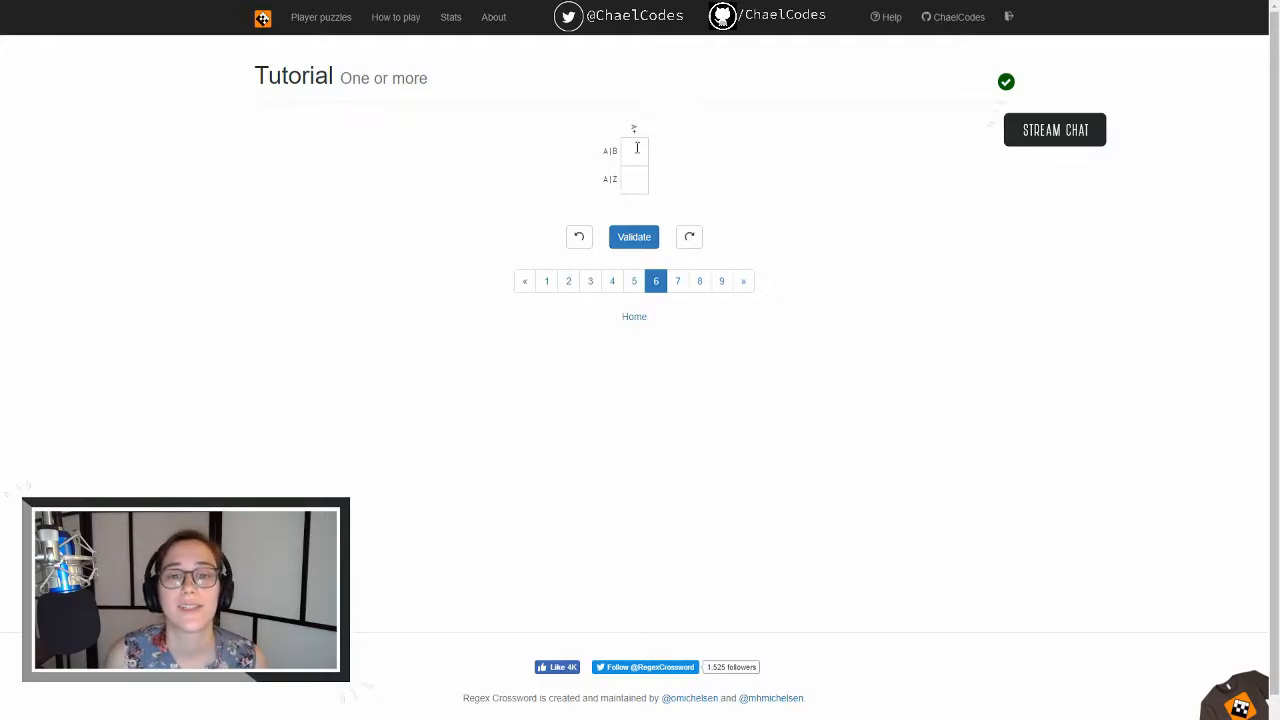
Step: Fill both One or more cells with A, validate, and confirm to reach Backreference
{"action": "type", "text": "A"}
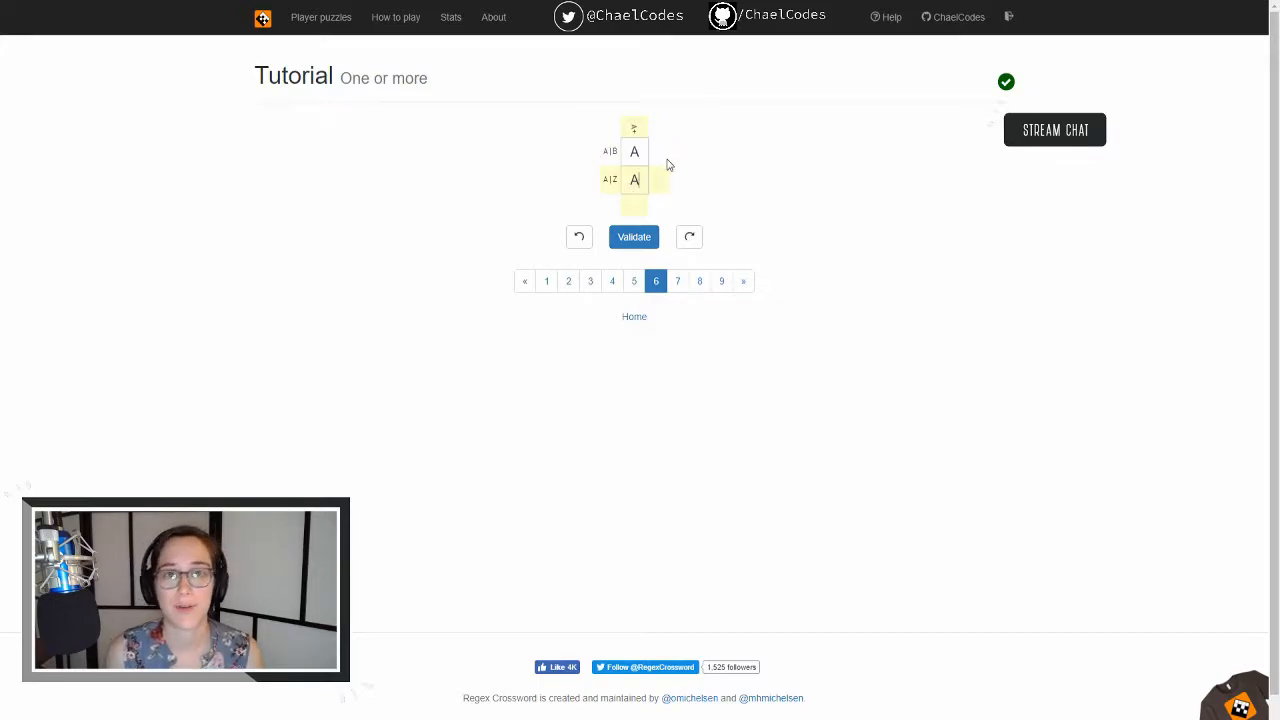
{"action": "mouse_move", "coordinate": [598, 162]}
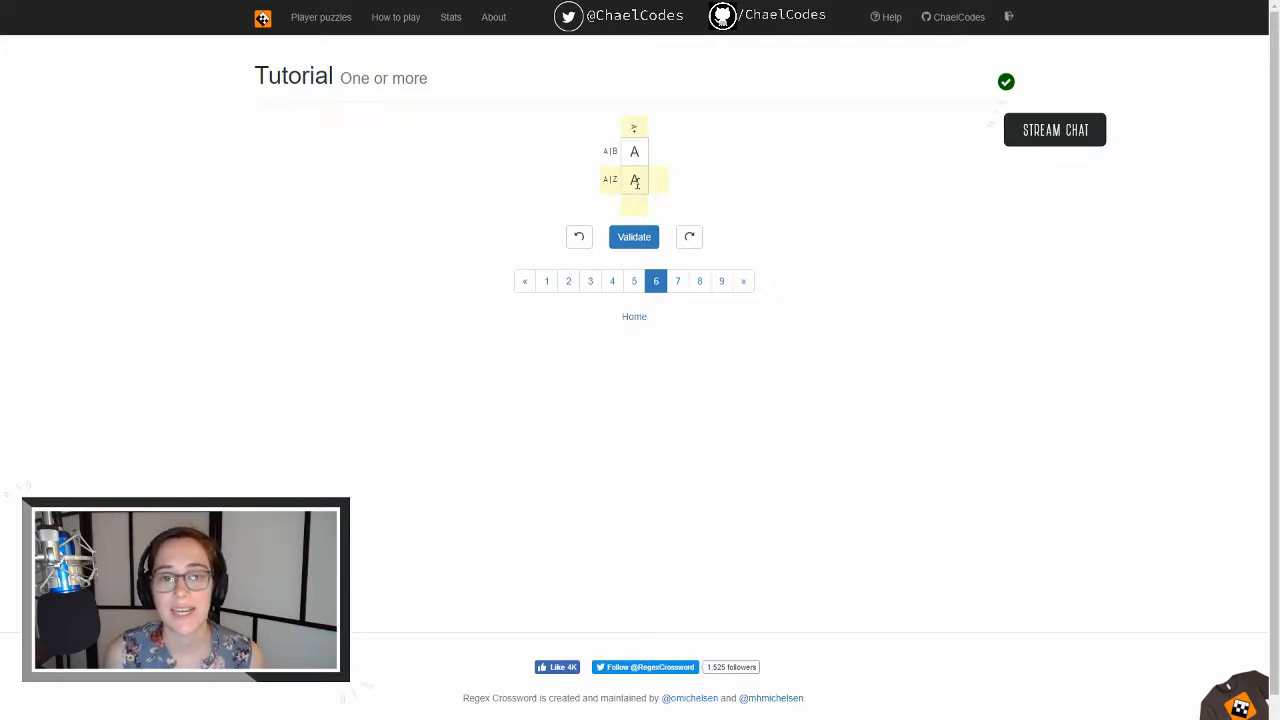
{"action": "left_click", "coordinate": [634, 237]}
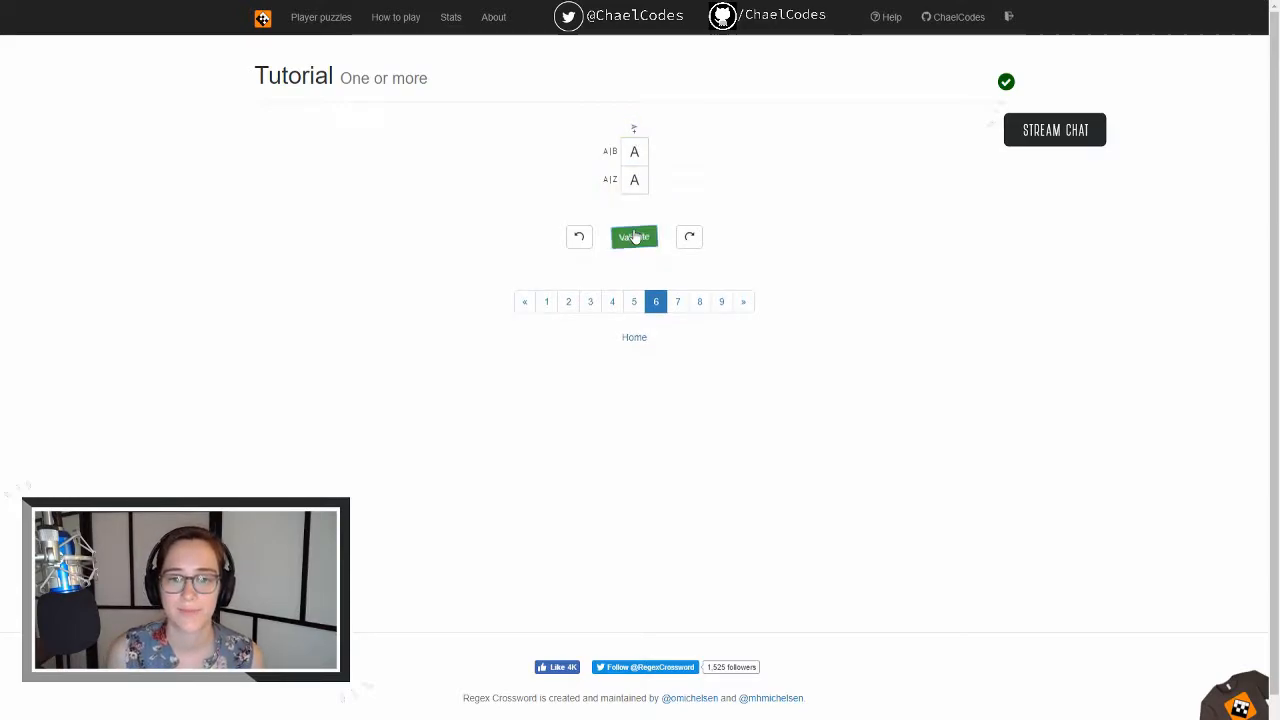
{"action": "left_click", "coordinate": [633, 237]}
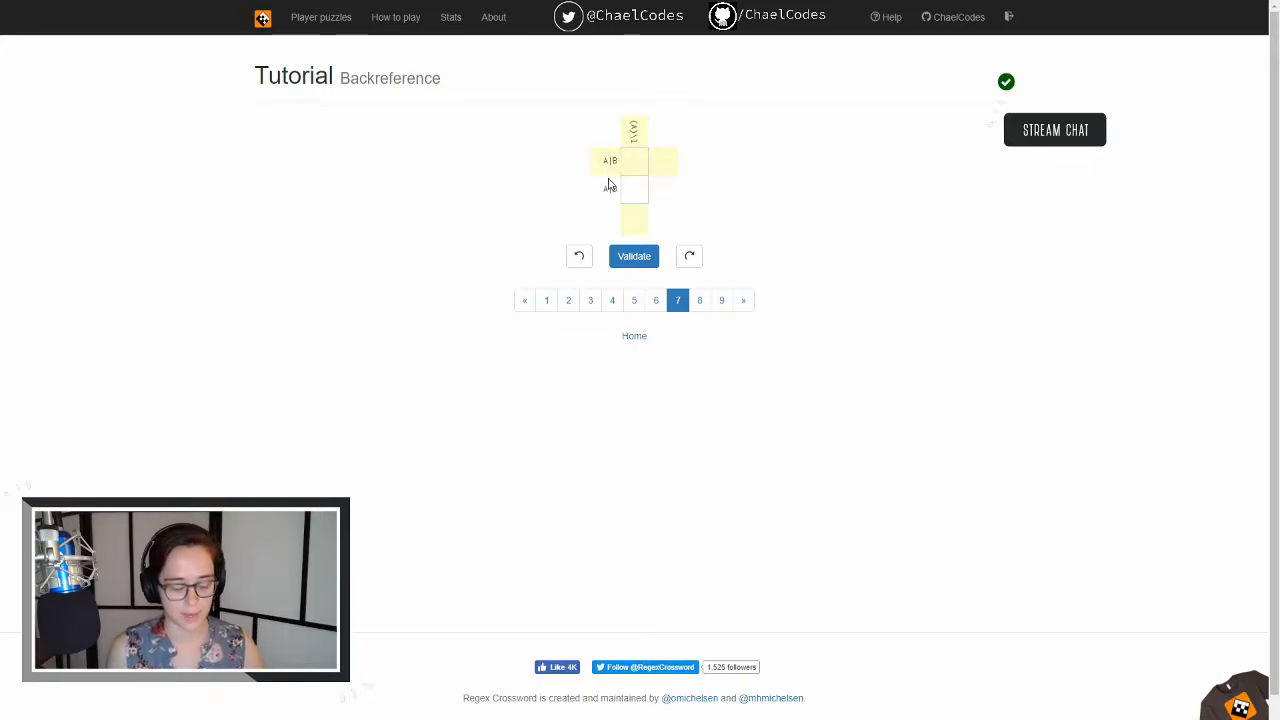
Step: Fill both Backreference cells with A and validate the answer
{"action": "type", "text": "A"}
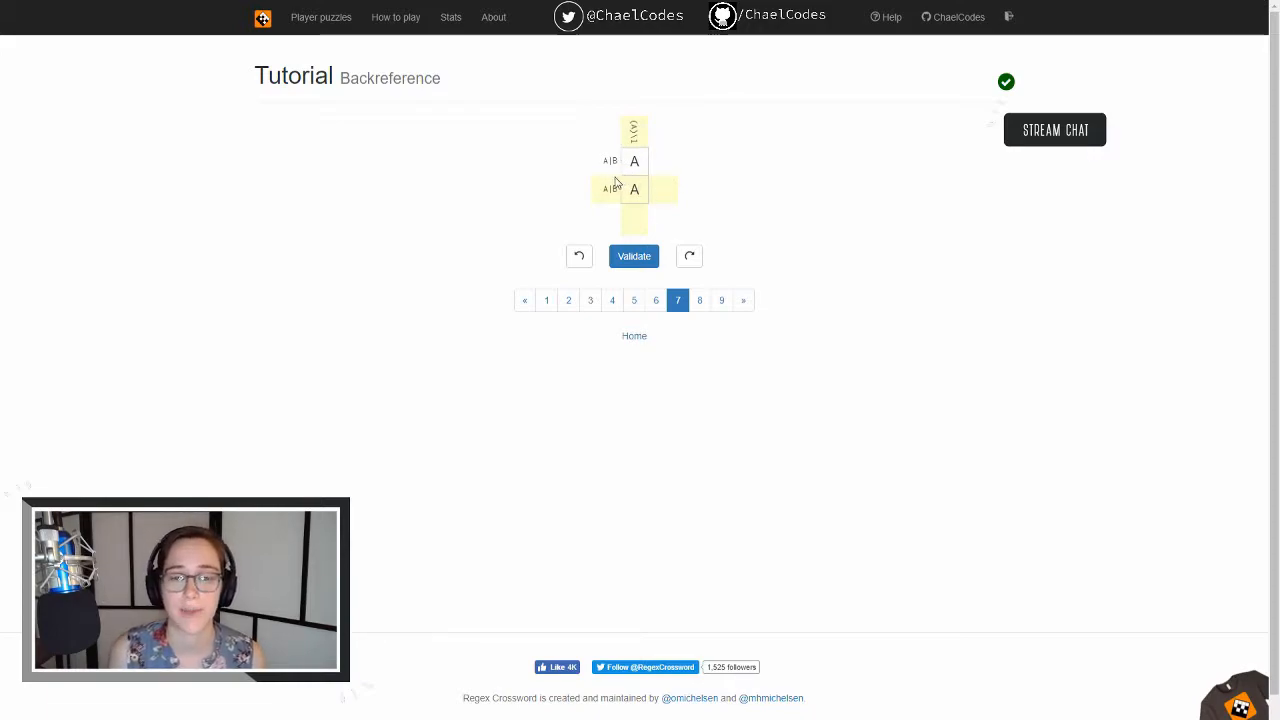
{"action": "mouse_move", "coordinate": [603, 193]}
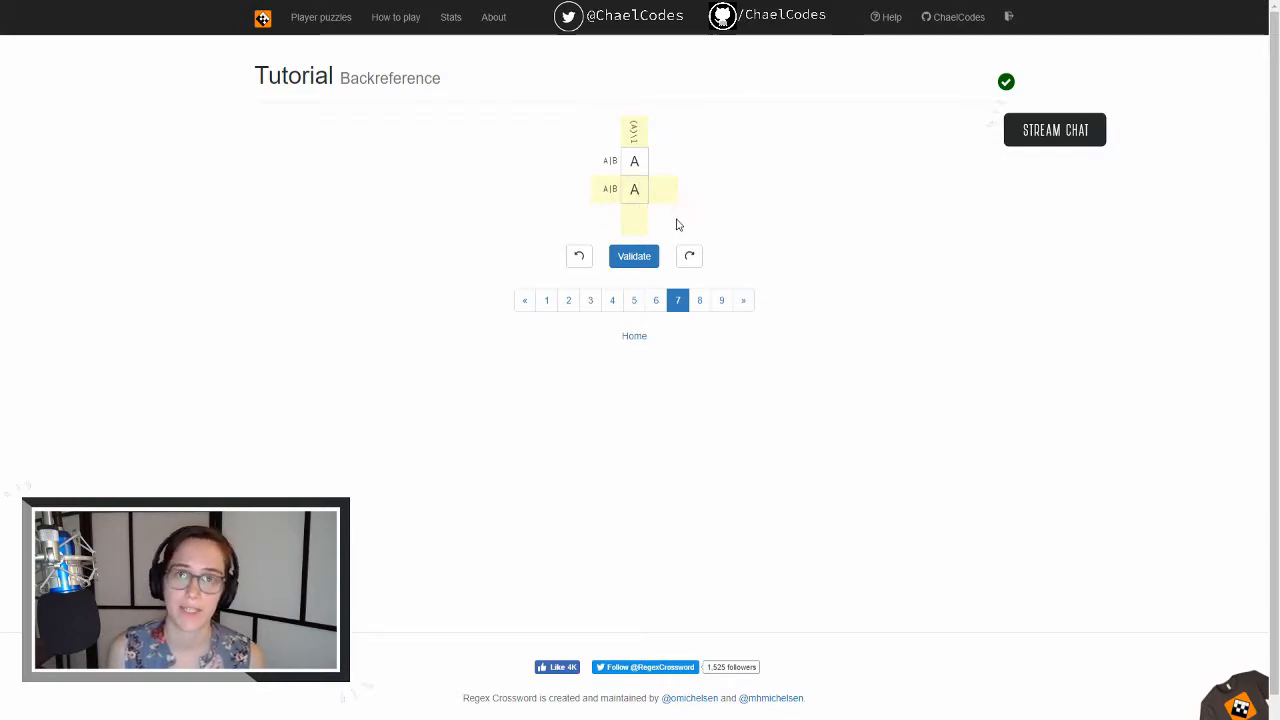
{"action": "left_click", "coordinate": [634, 256]}
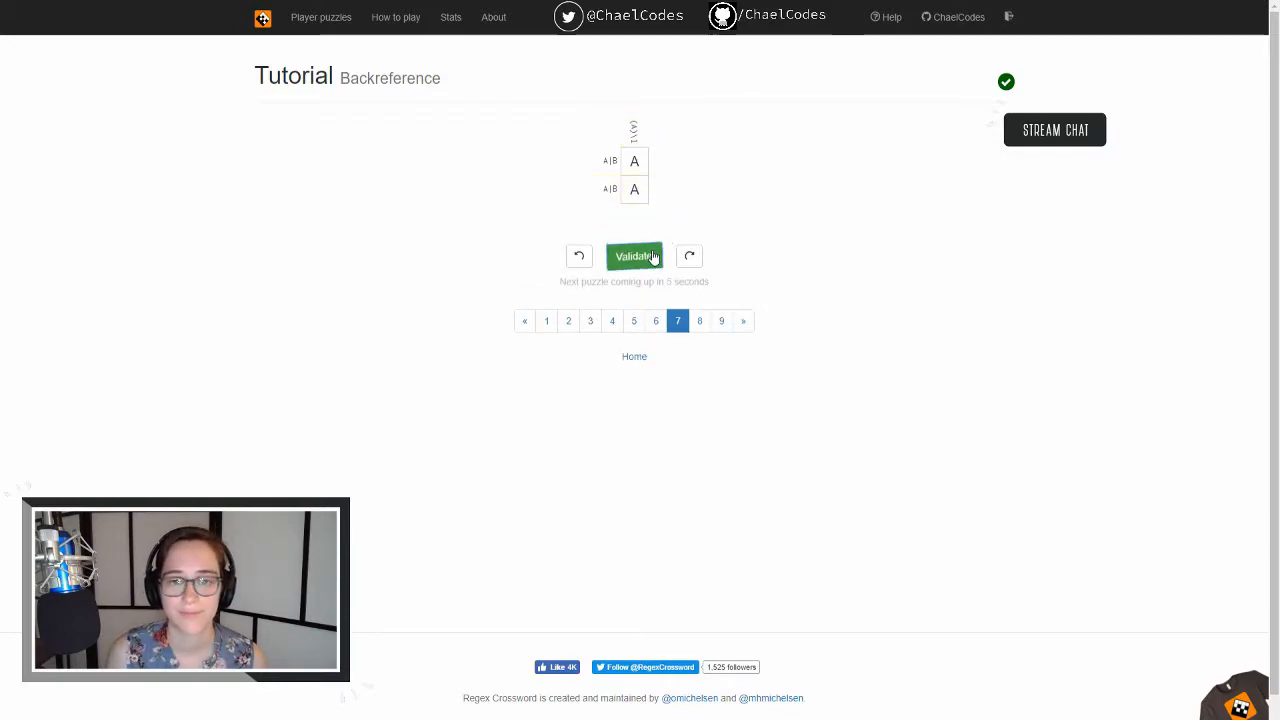
{"action": "mouse_move", "coordinate": [730, 218]}
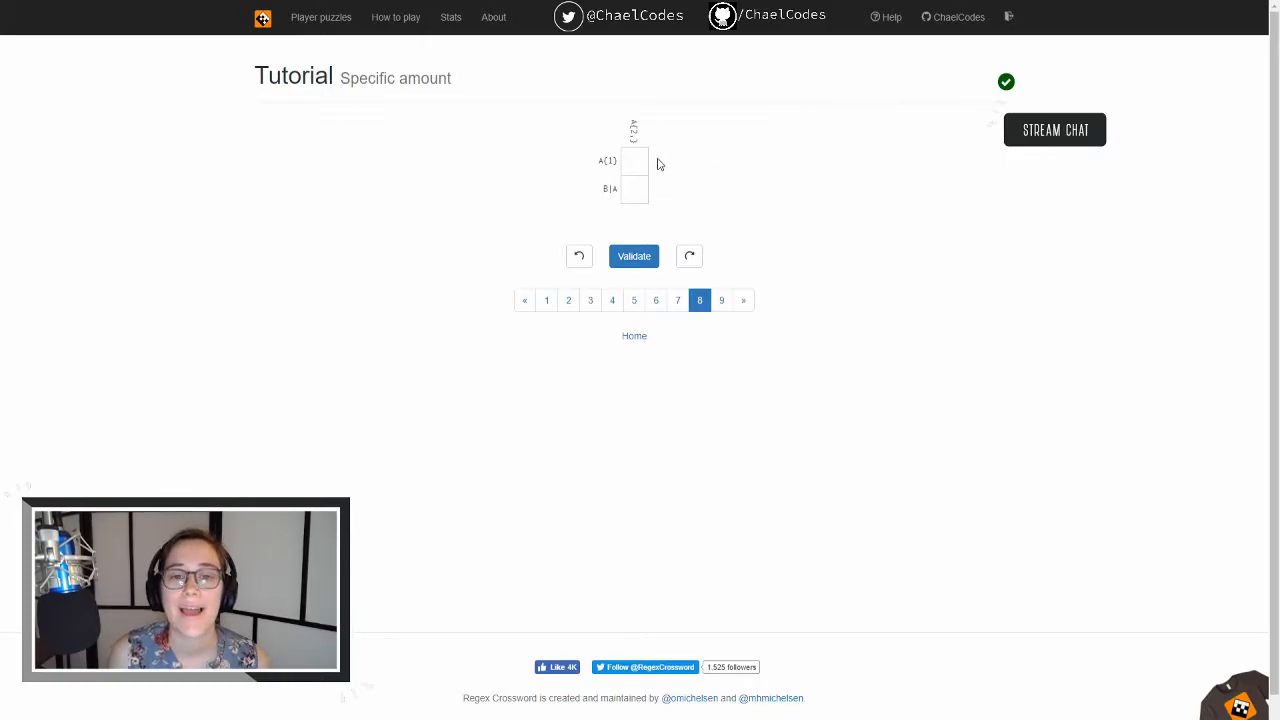
{"action": "mouse_move", "coordinate": [653, 145]}
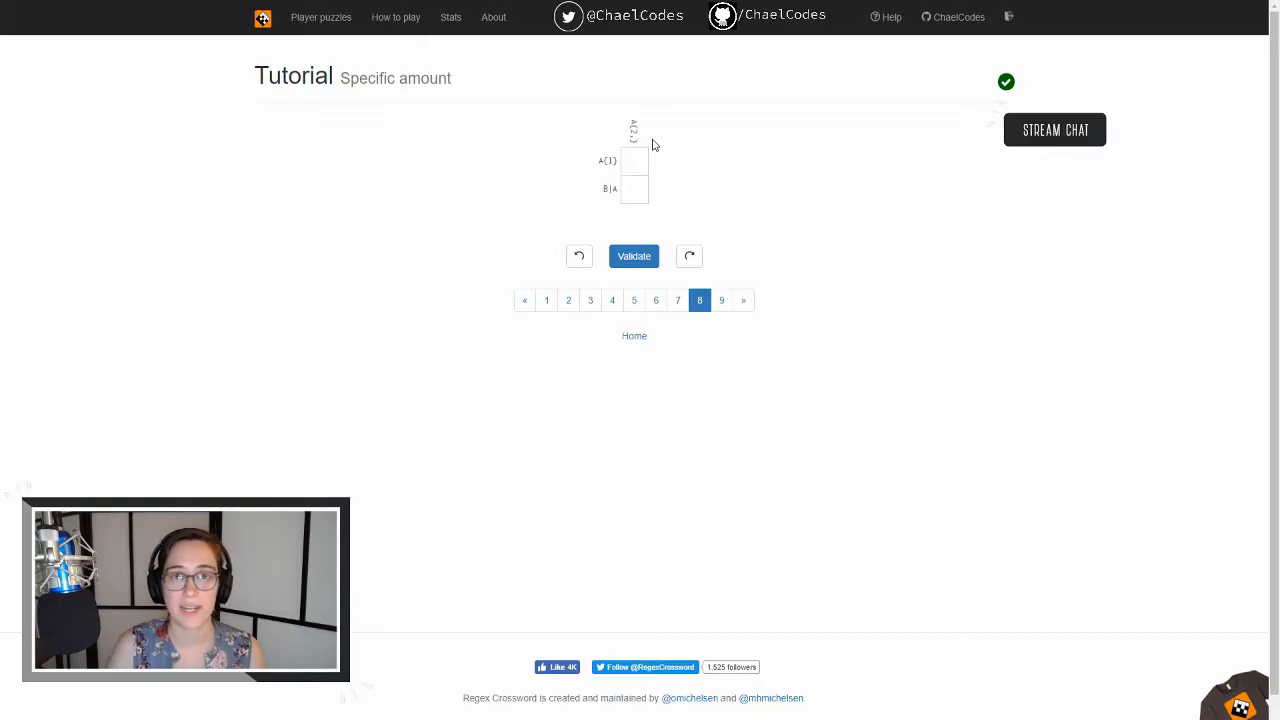
Step: Enter A in both Specific amount cells and validate to reach the Space puzzle
{"action": "left_click", "coordinate": [632, 161]}
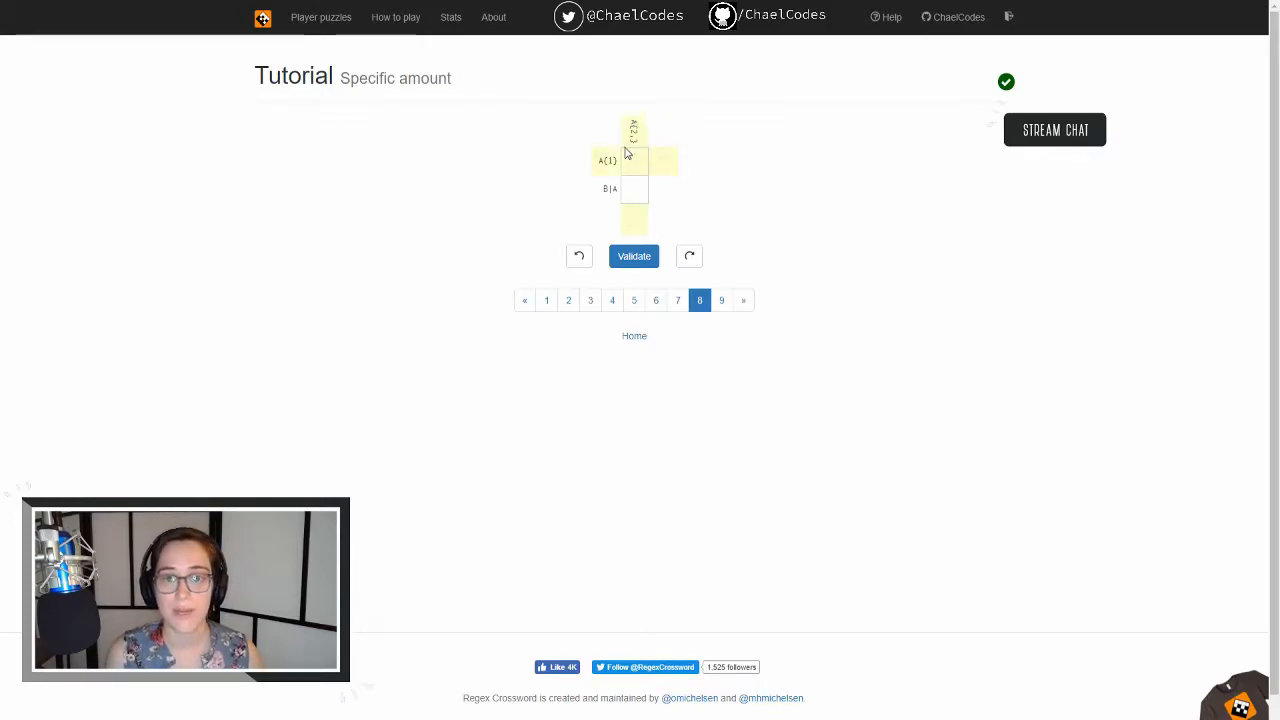
{"action": "type", "text": "A"}
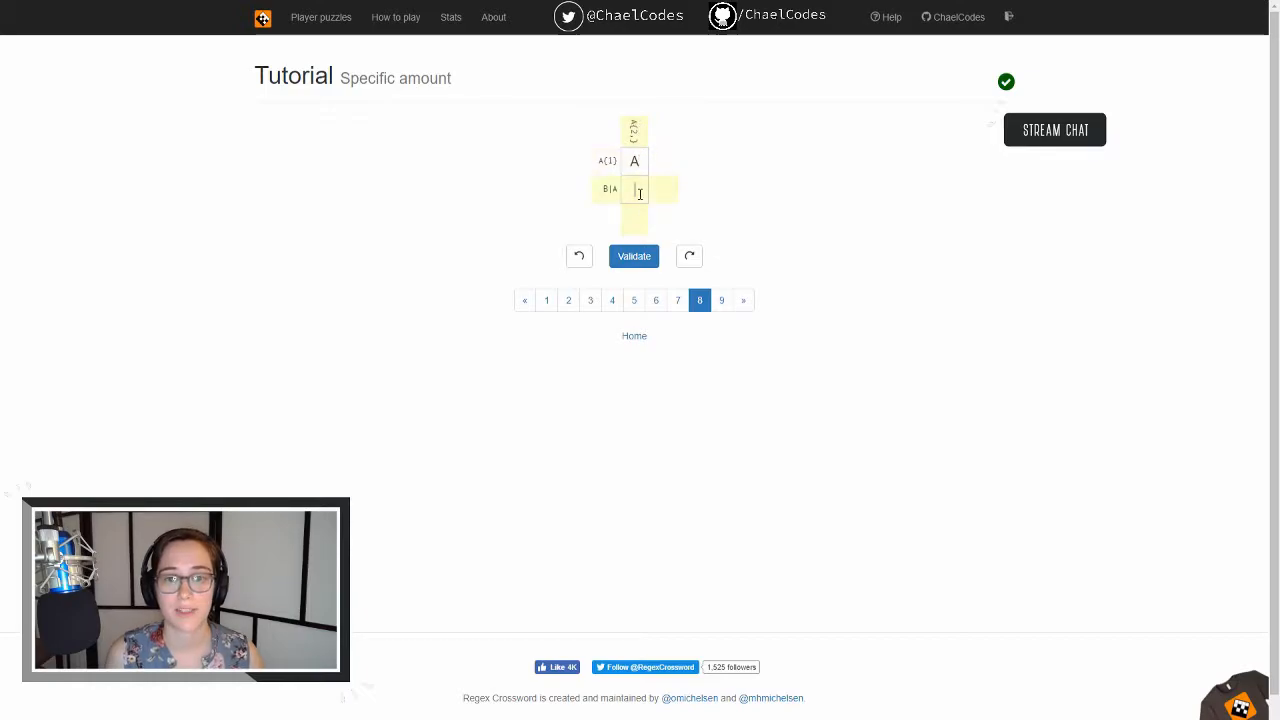
{"action": "type", "text": "A"}
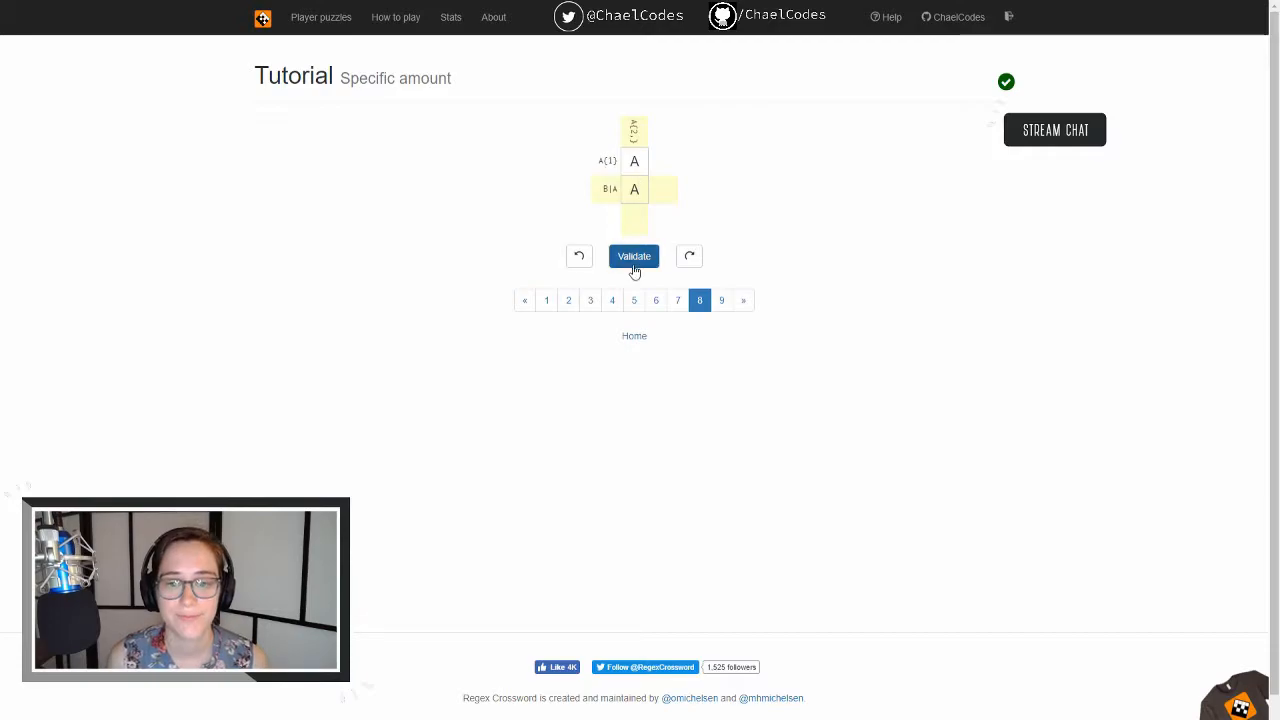
{"action": "left_click", "coordinate": [634, 256]}
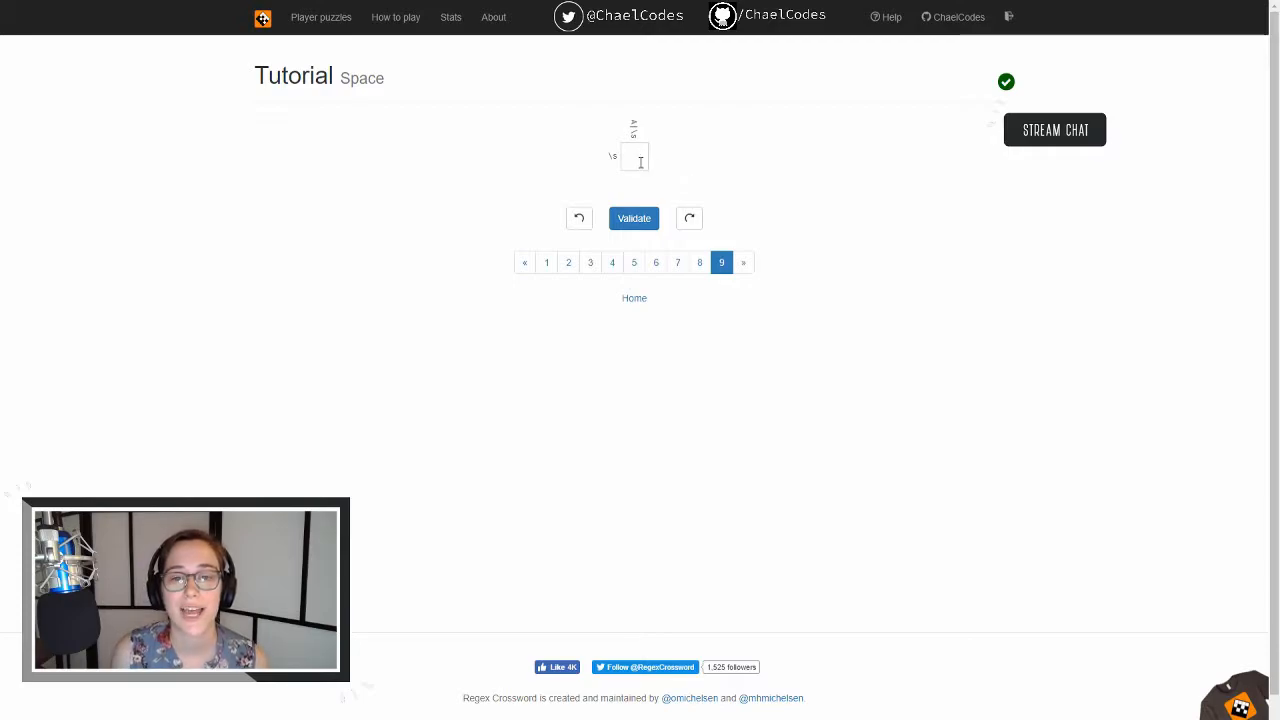
{"action": "left_click", "coordinate": [635, 158]}
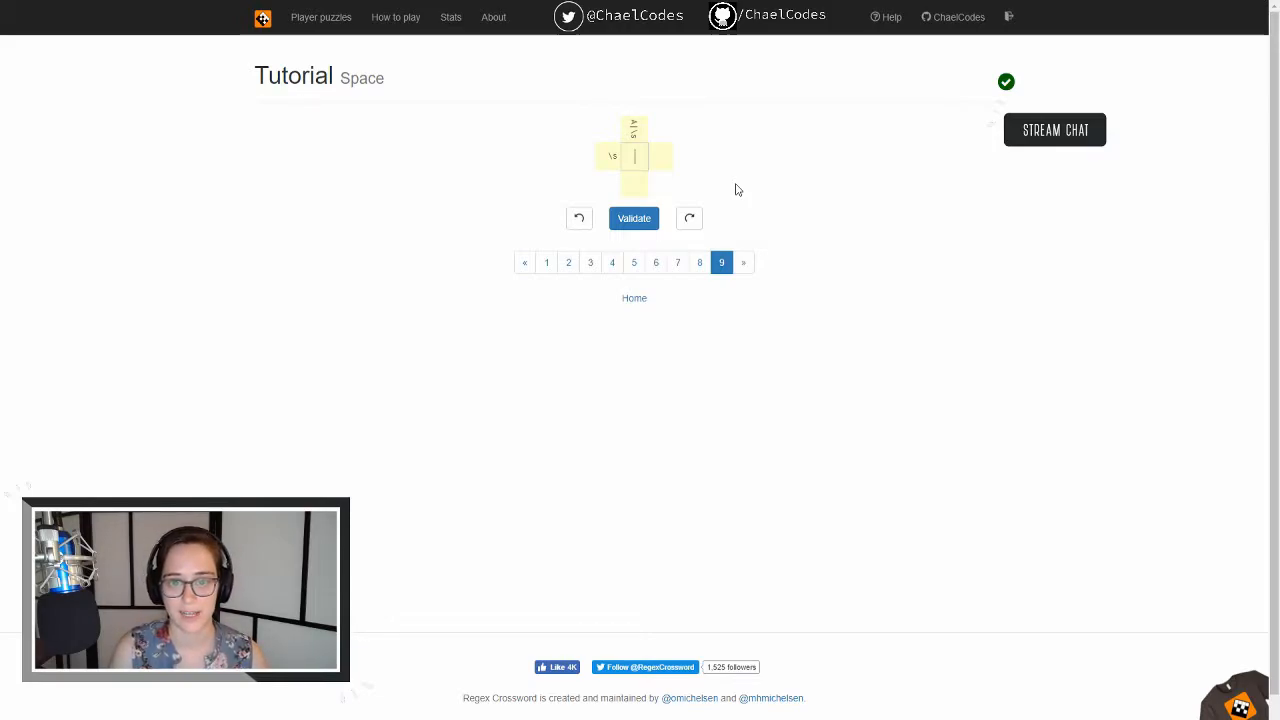
{"action": "type", "text": "B"}
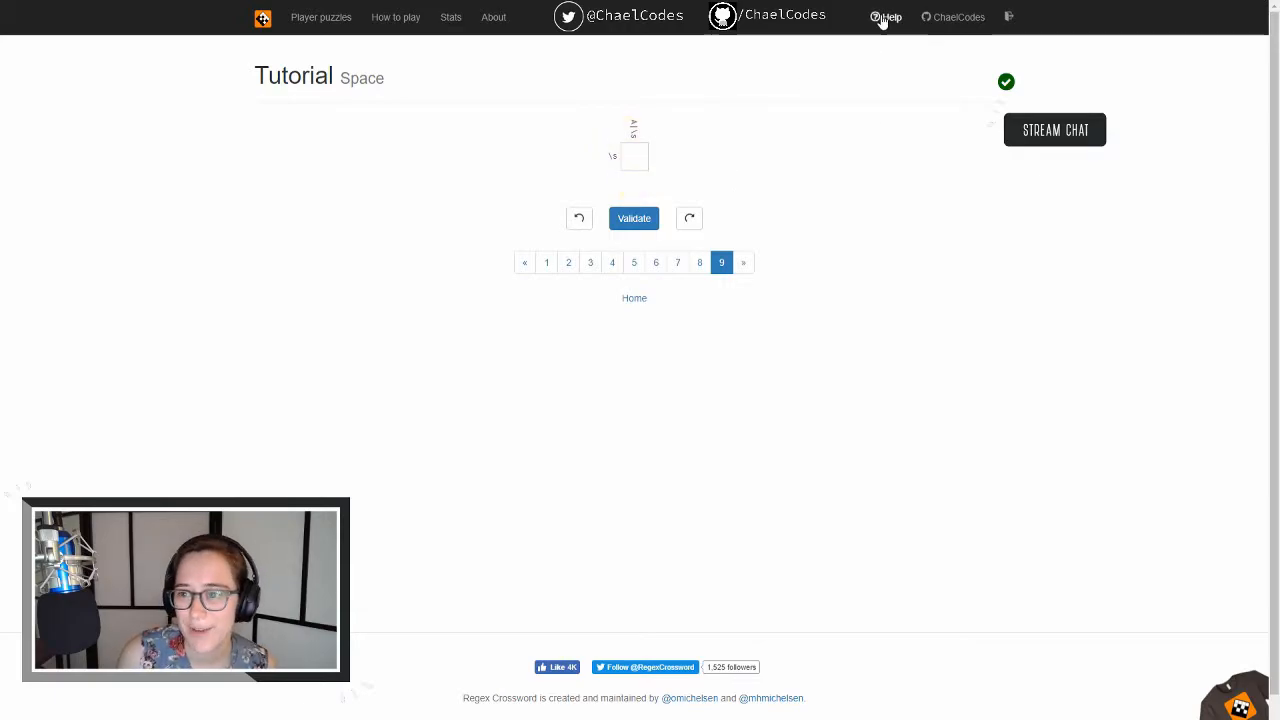
Step: Show the Help regex syntax reference and select the Space puzzle's cell
{"action": "left_click", "coordinate": [886, 17]}
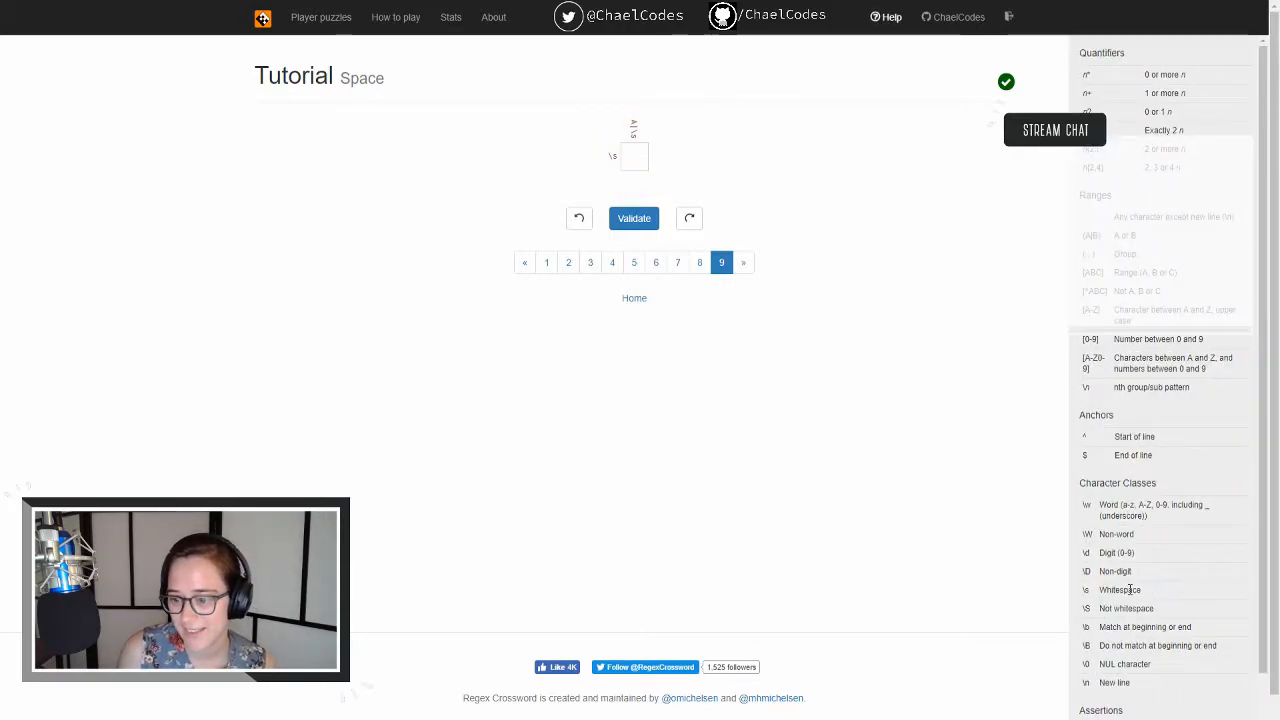
{"action": "left_click", "coordinate": [634, 157]}
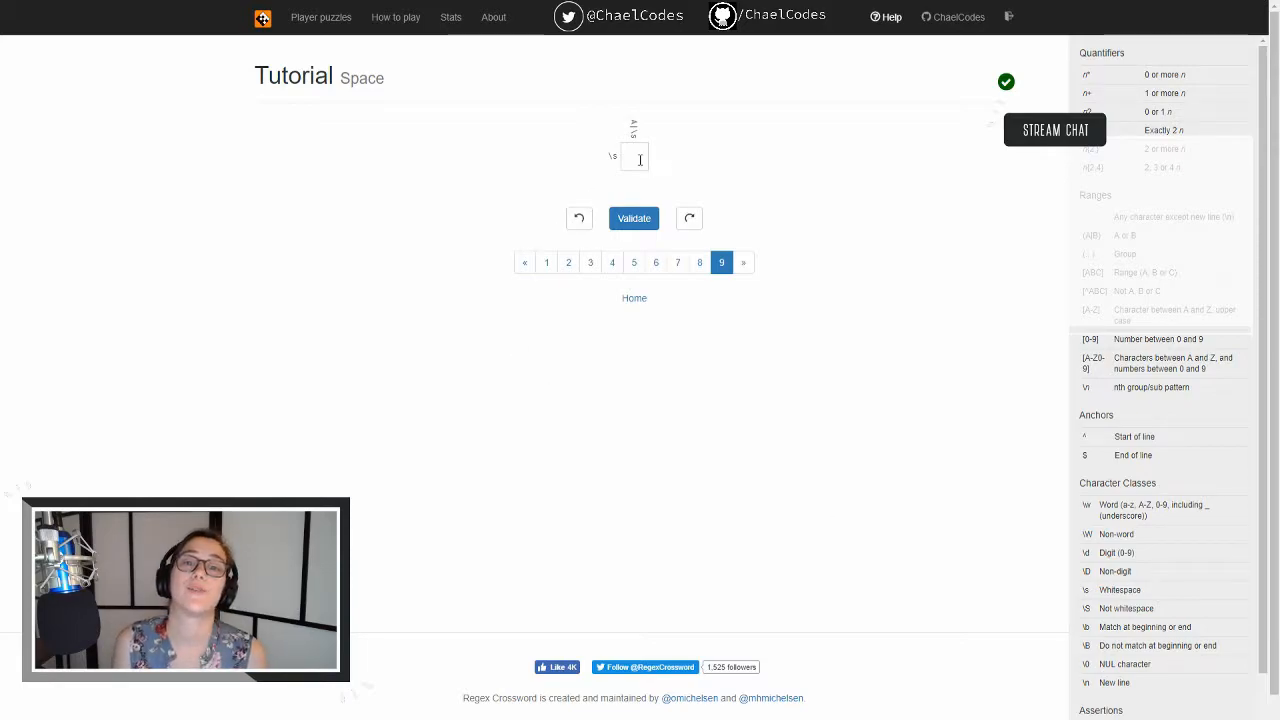
{"action": "left_click", "coordinate": [635, 158]}
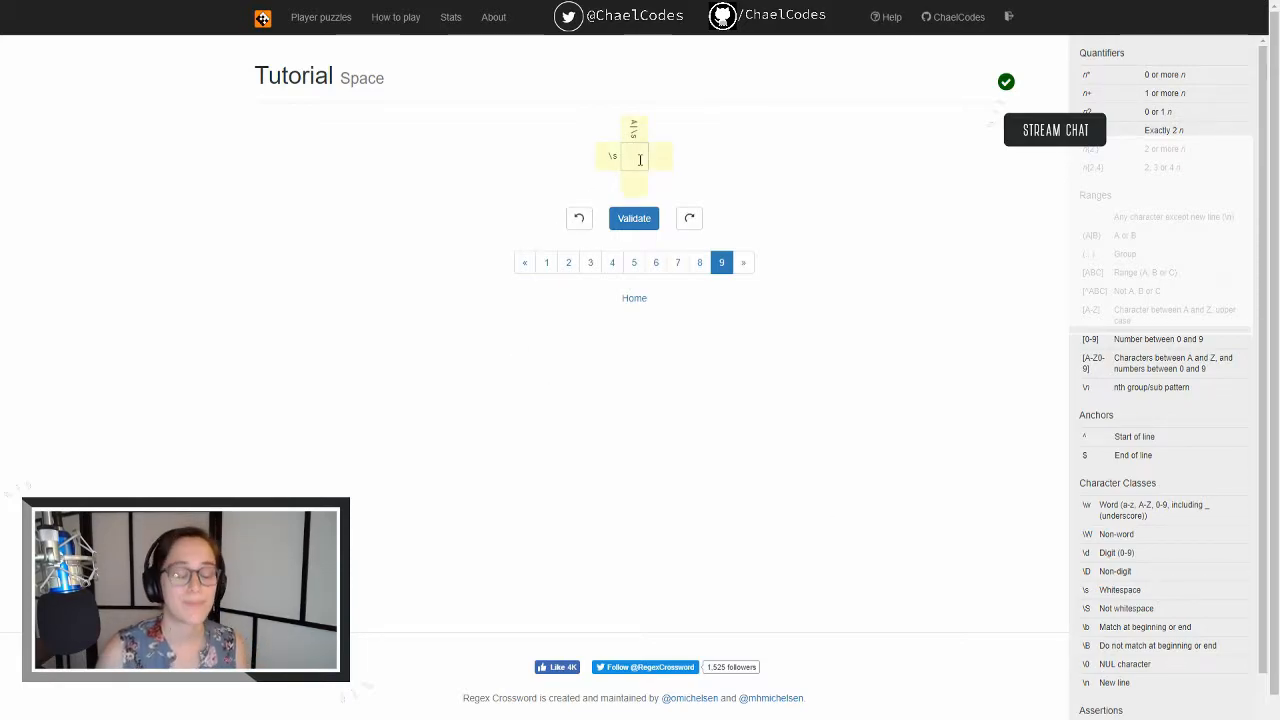